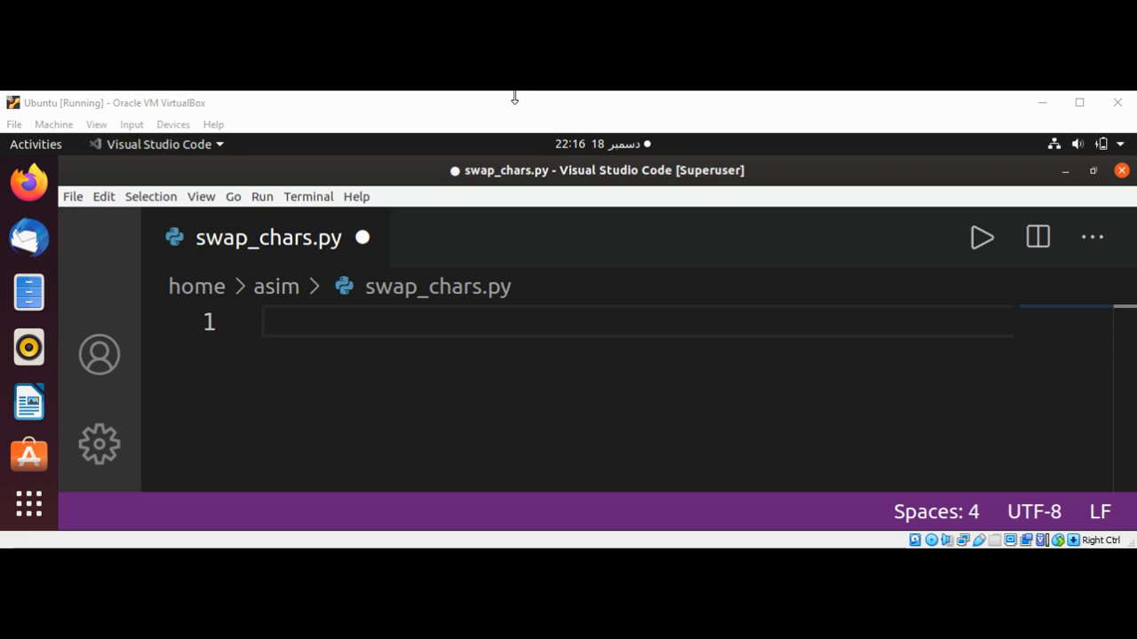
mouse_move(507, 146)
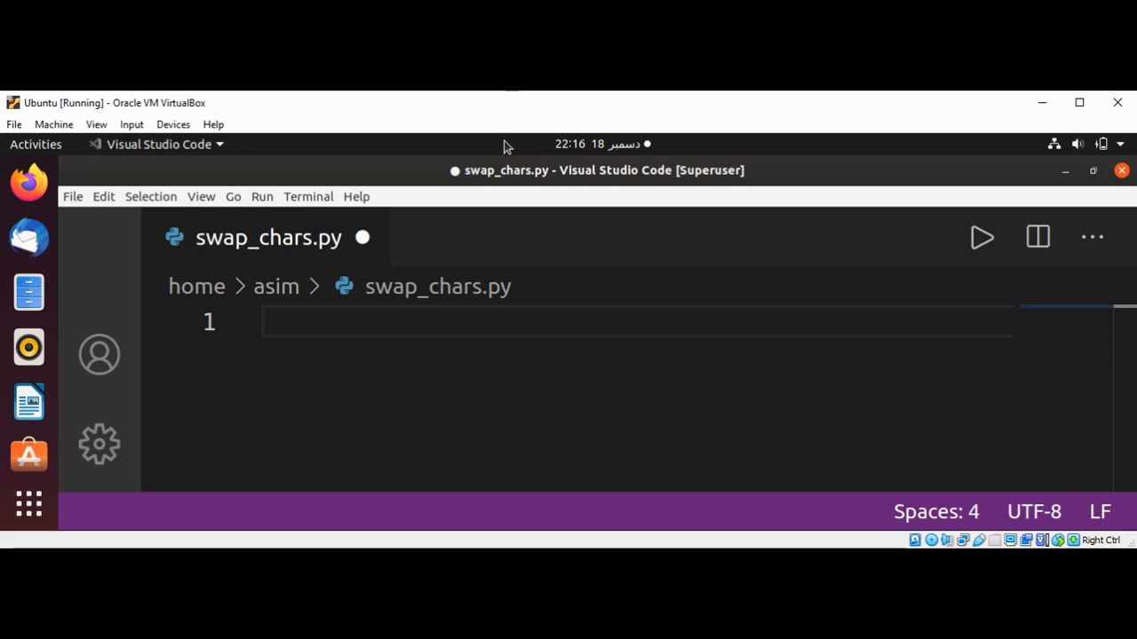
Write the header def swap_chars(char1,char2,s): on line 1 of the empty file.
left_click(397, 321)
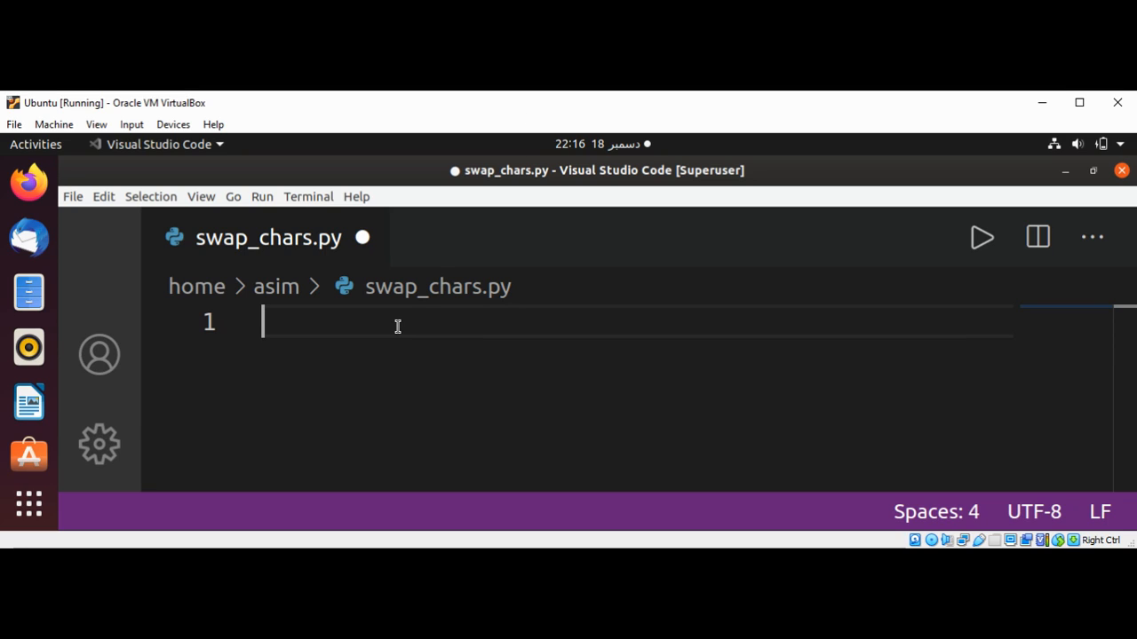
type("def")
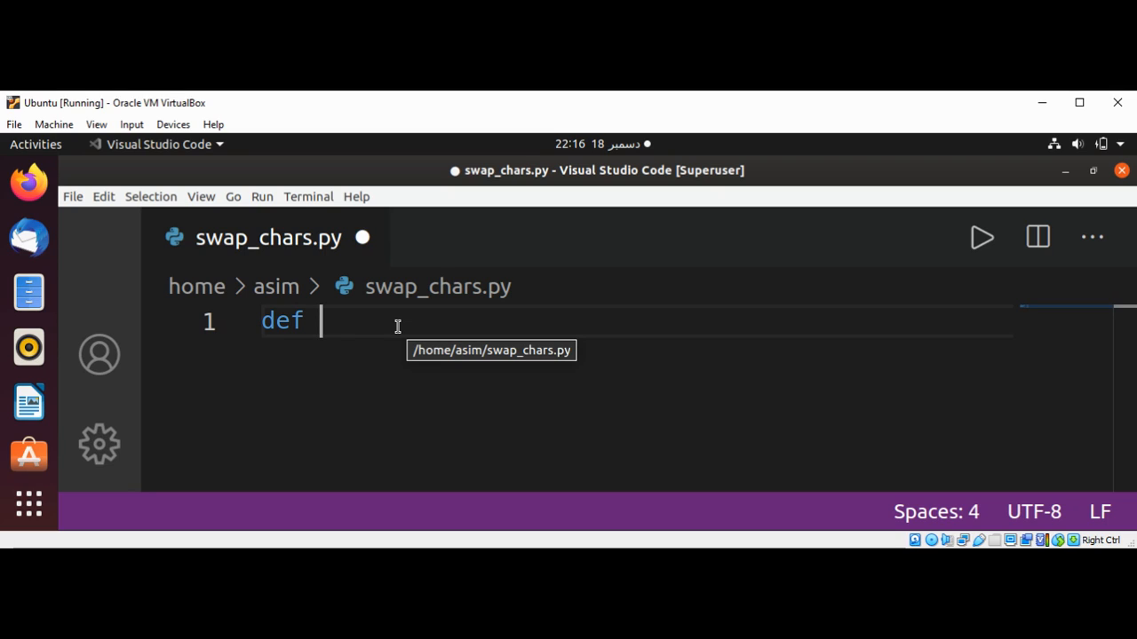
type("sw")
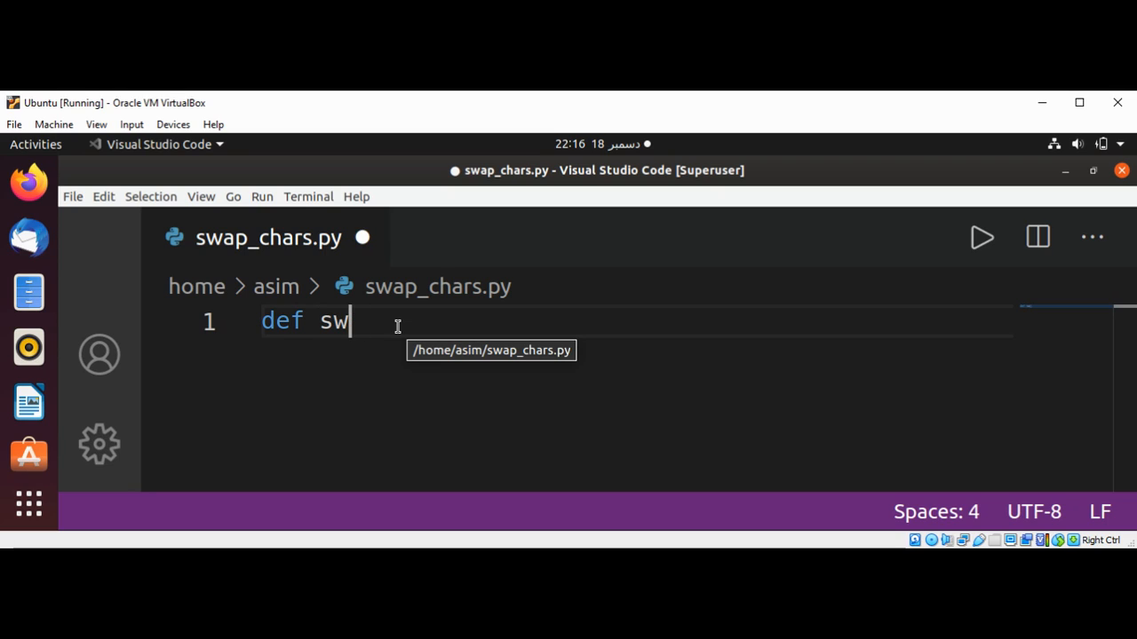
type("ap_")
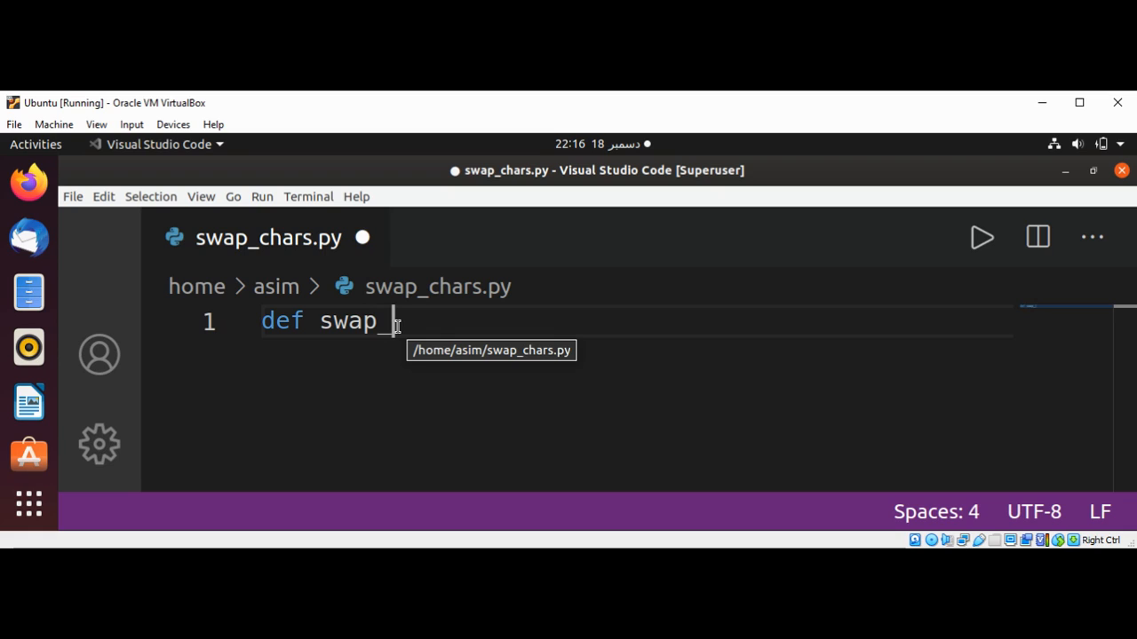
type("chars")
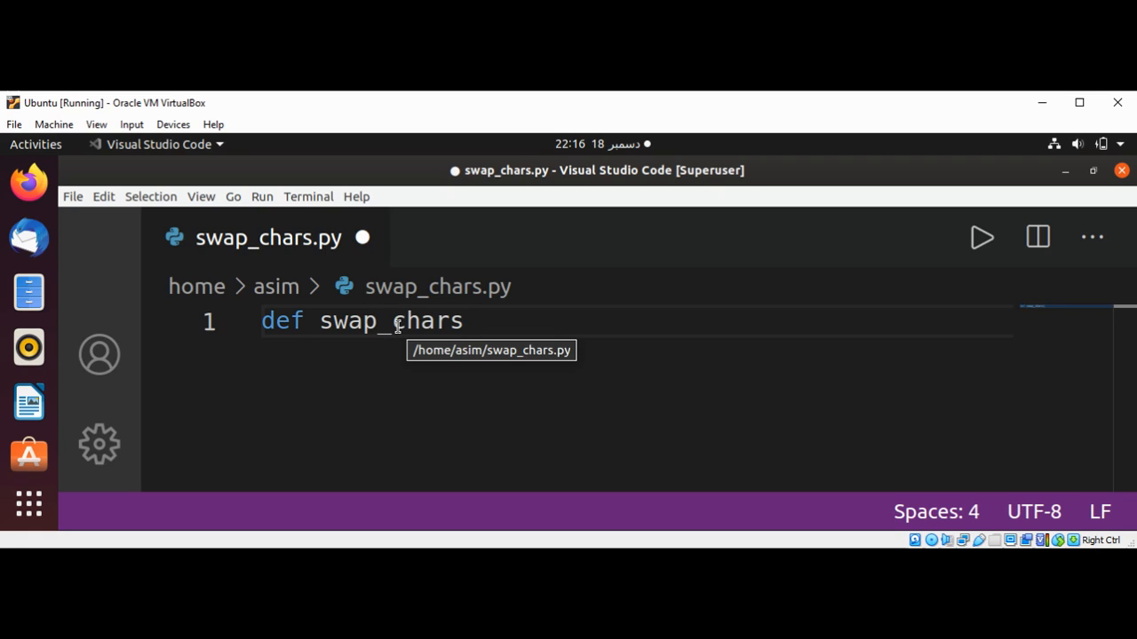
left_click(462, 321)
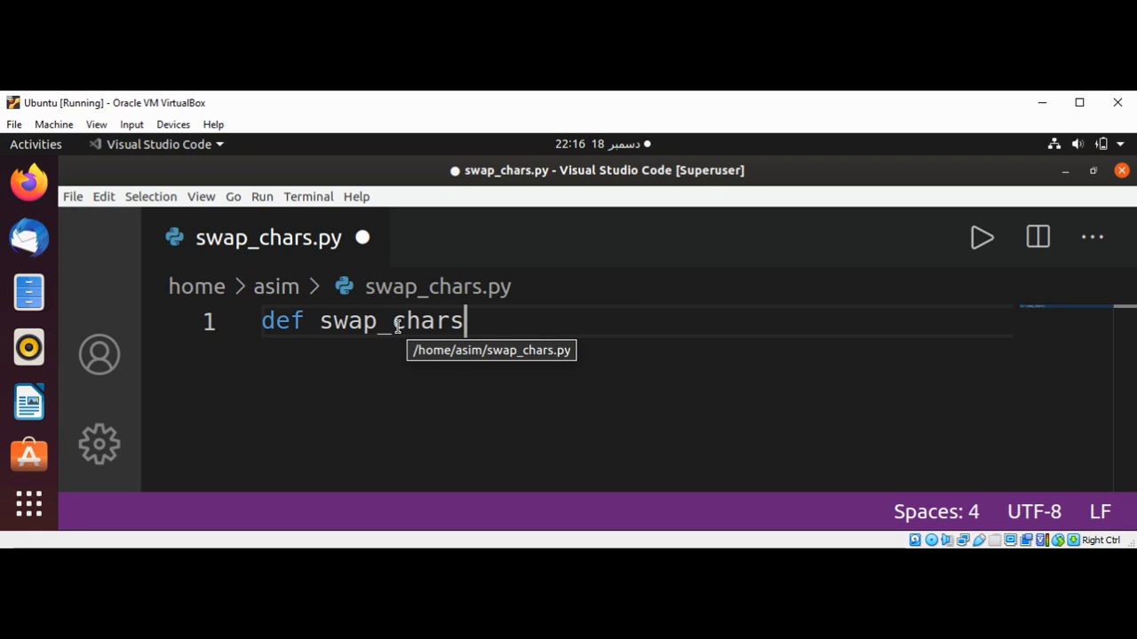
type("(char1")
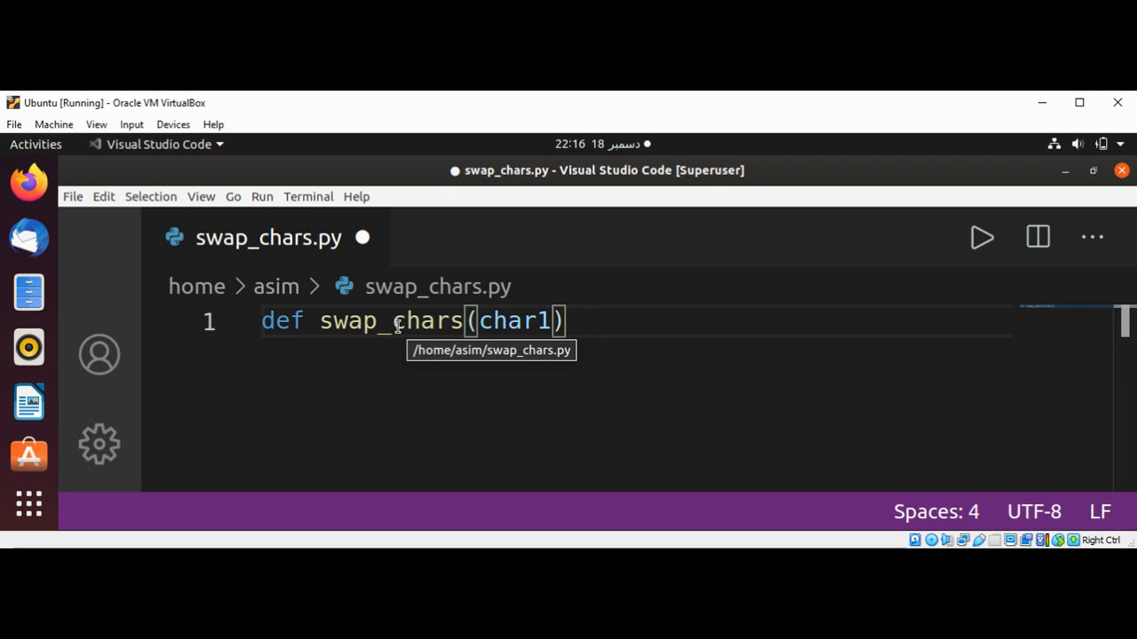
type(",char2,")
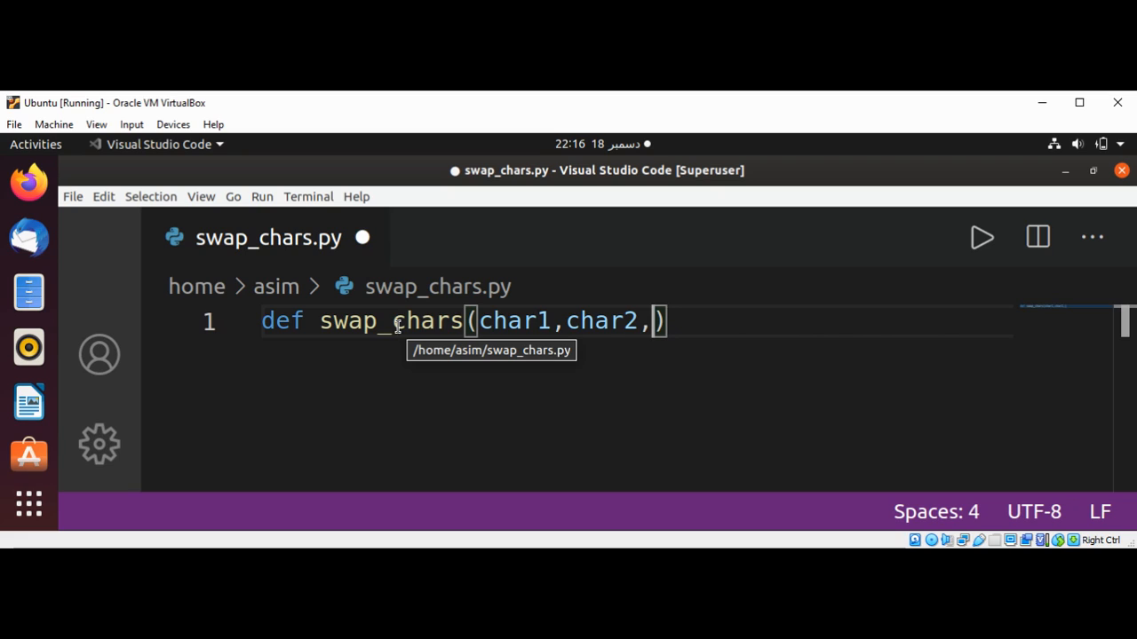
type("s")
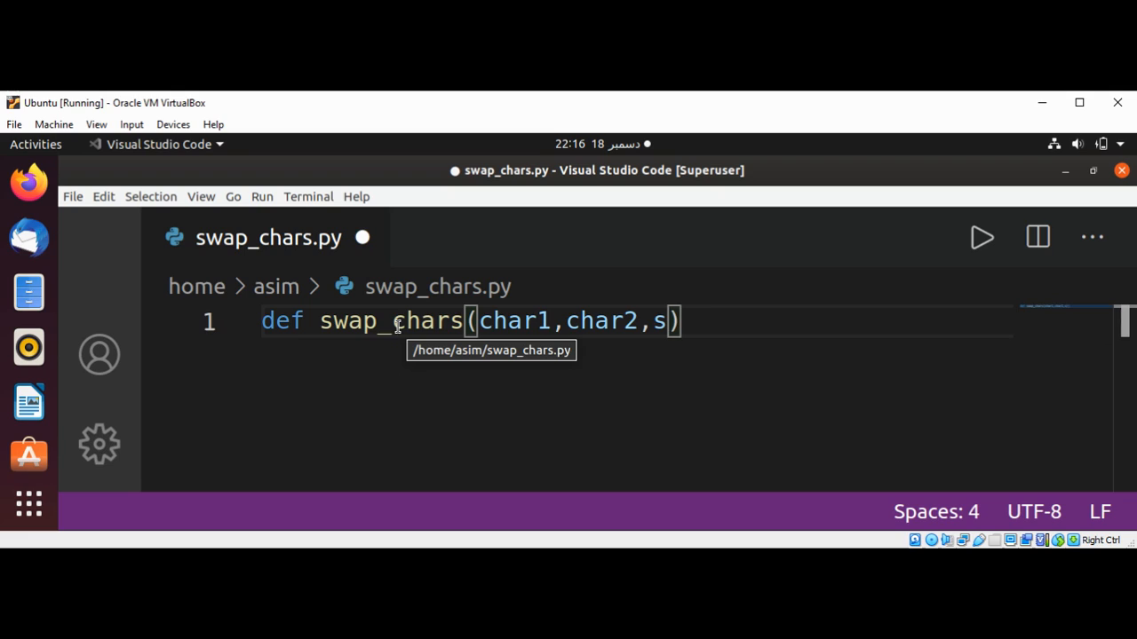
type(":")
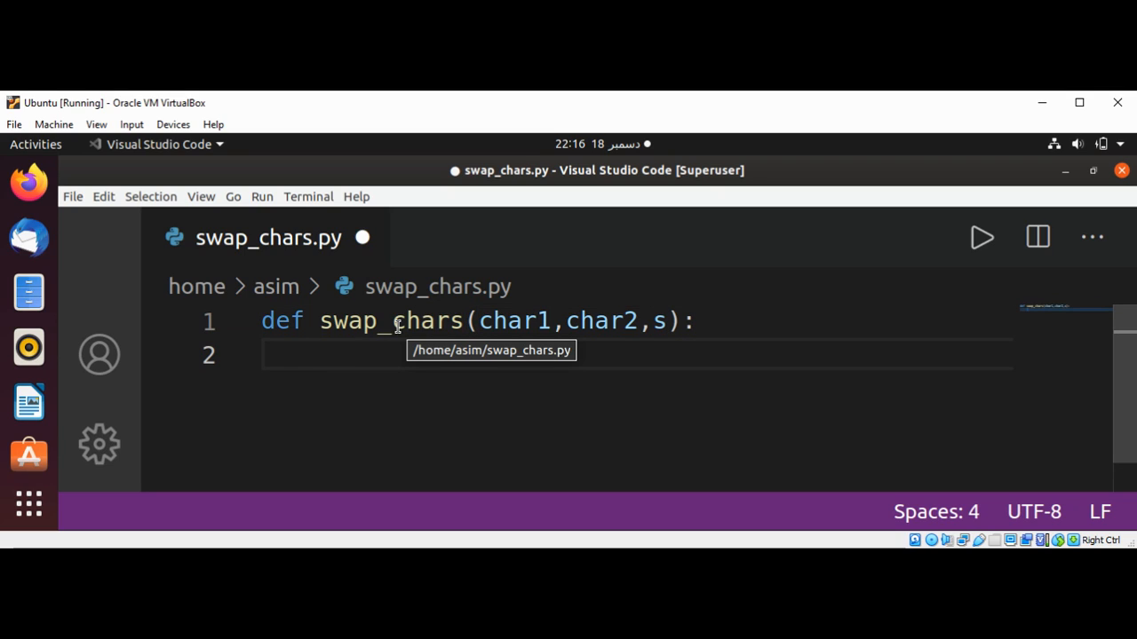
Add if s =='': return '' on lines 2–3, fixing a stray semicolon.
type("if s")
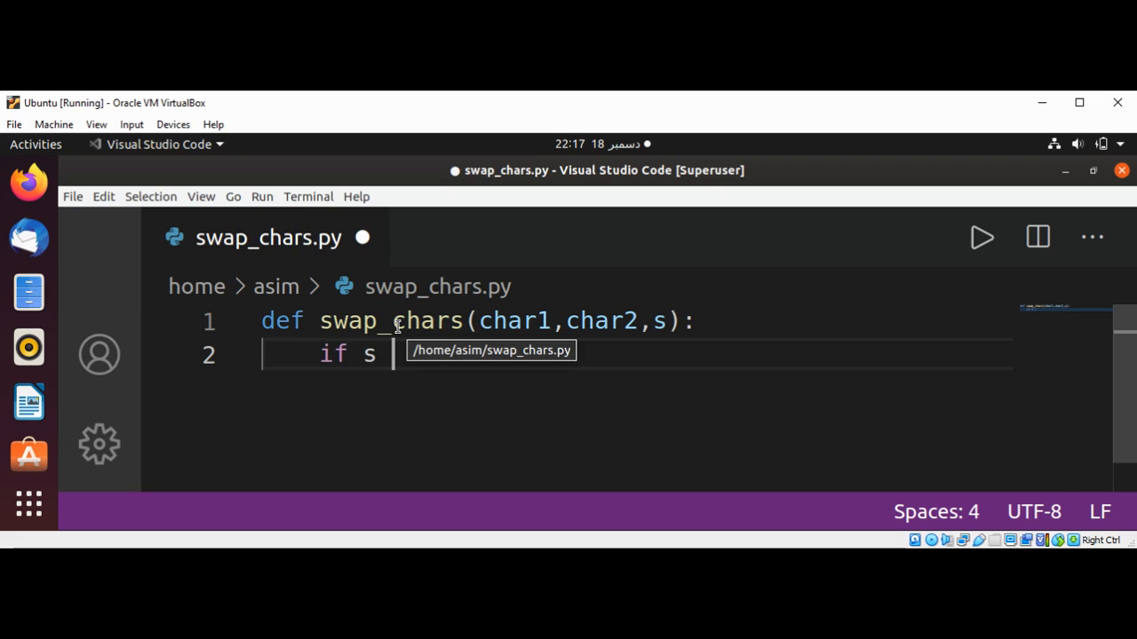
type("=")
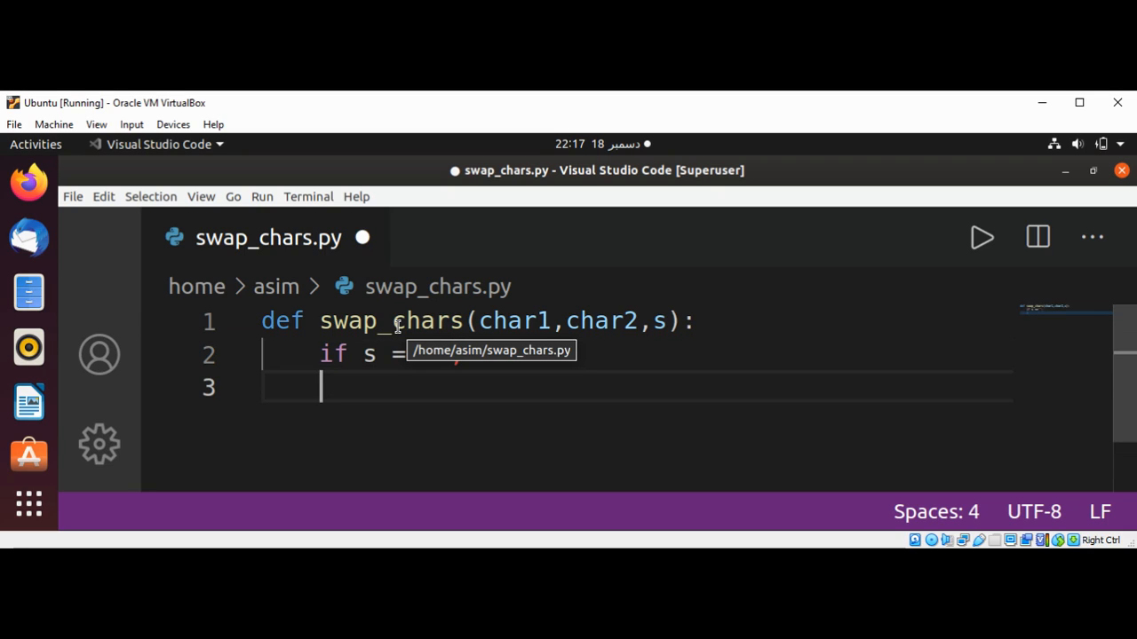
type("='';")
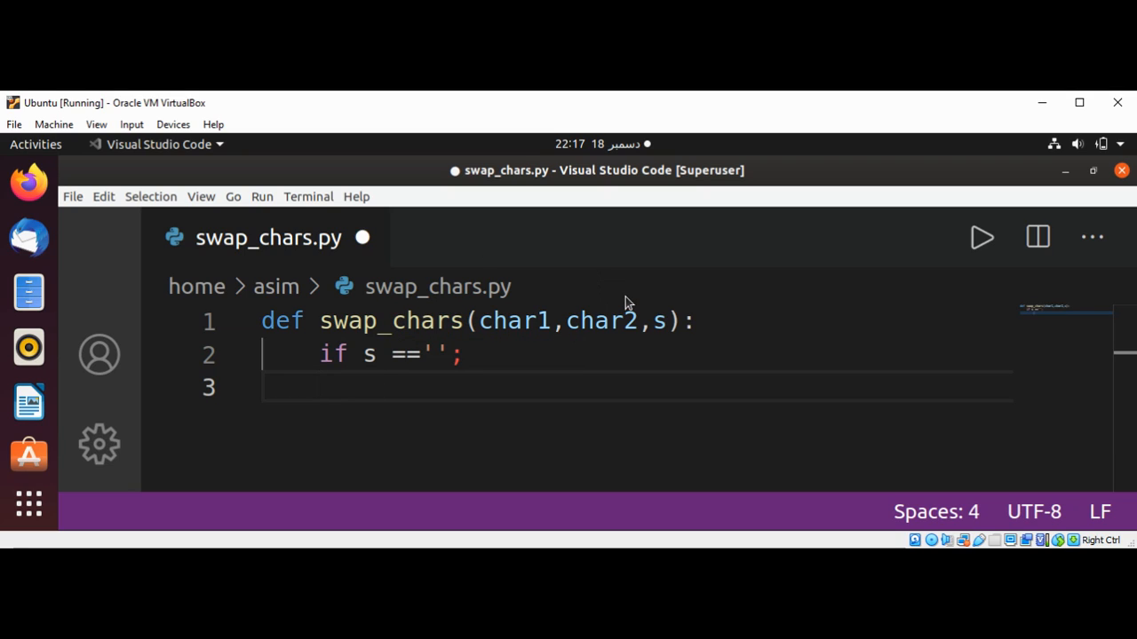
left_click(377, 354)
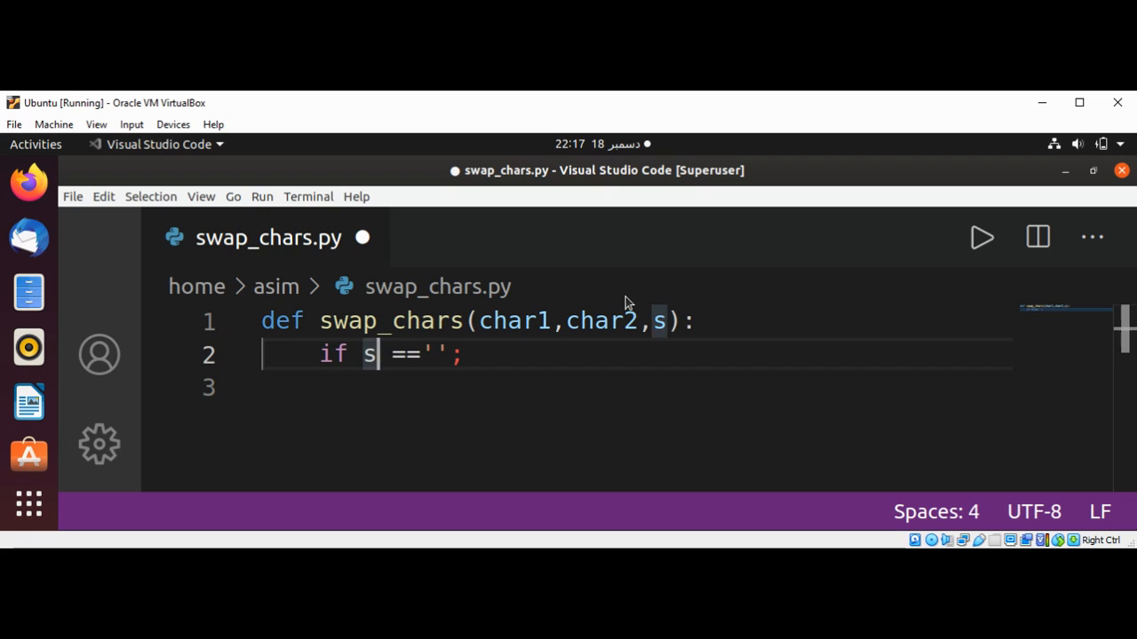
key("BackSpace")
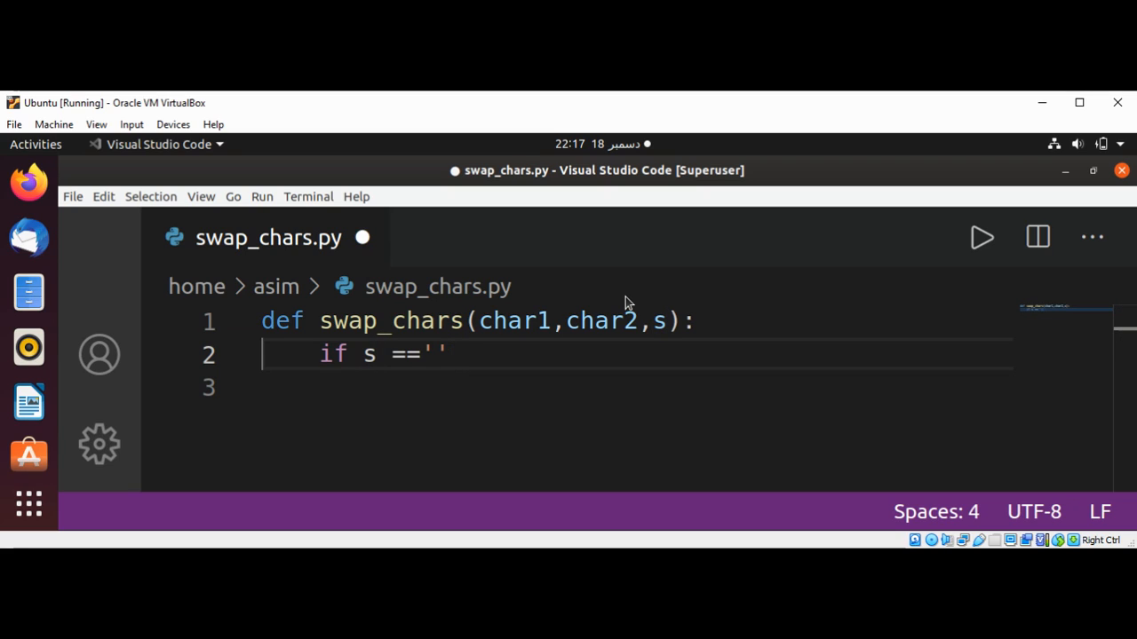
type(":")
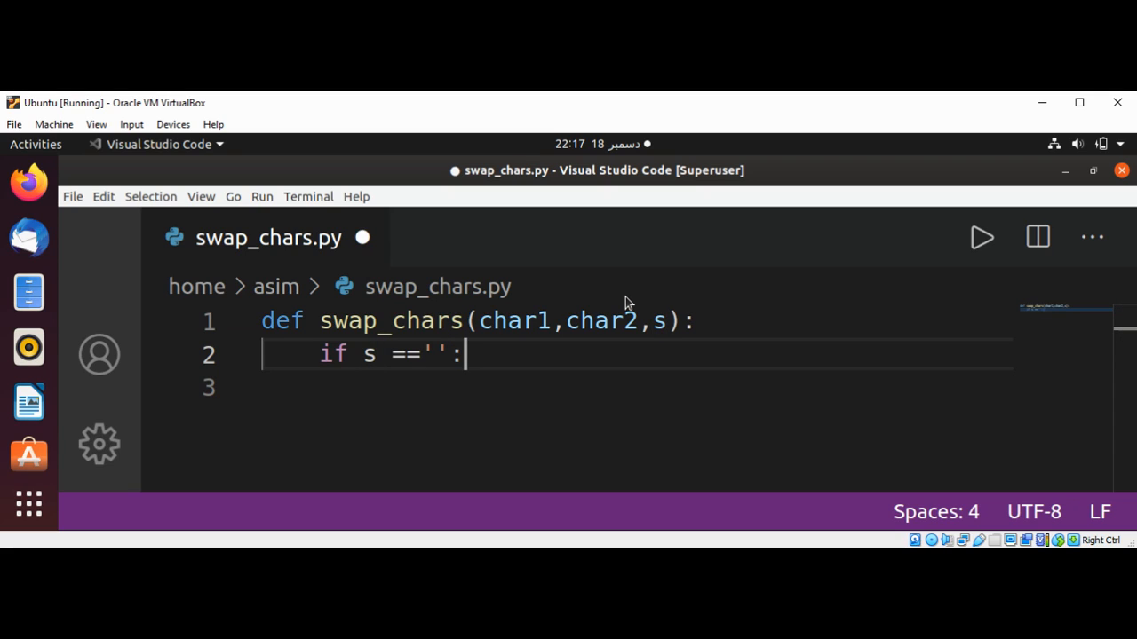
key("enter")
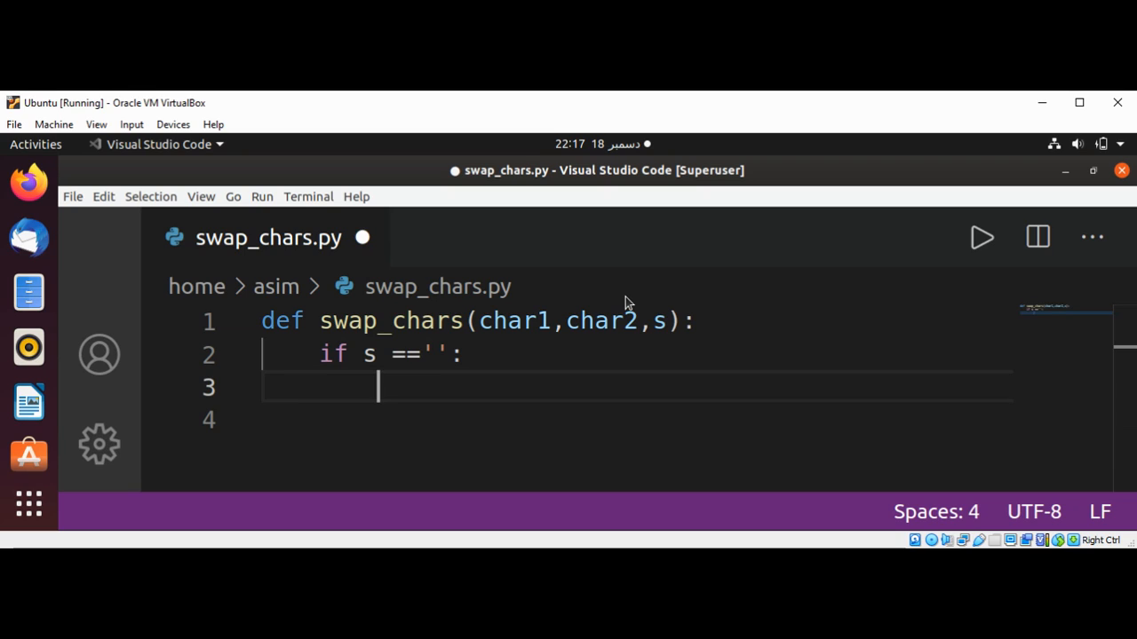
type("return")
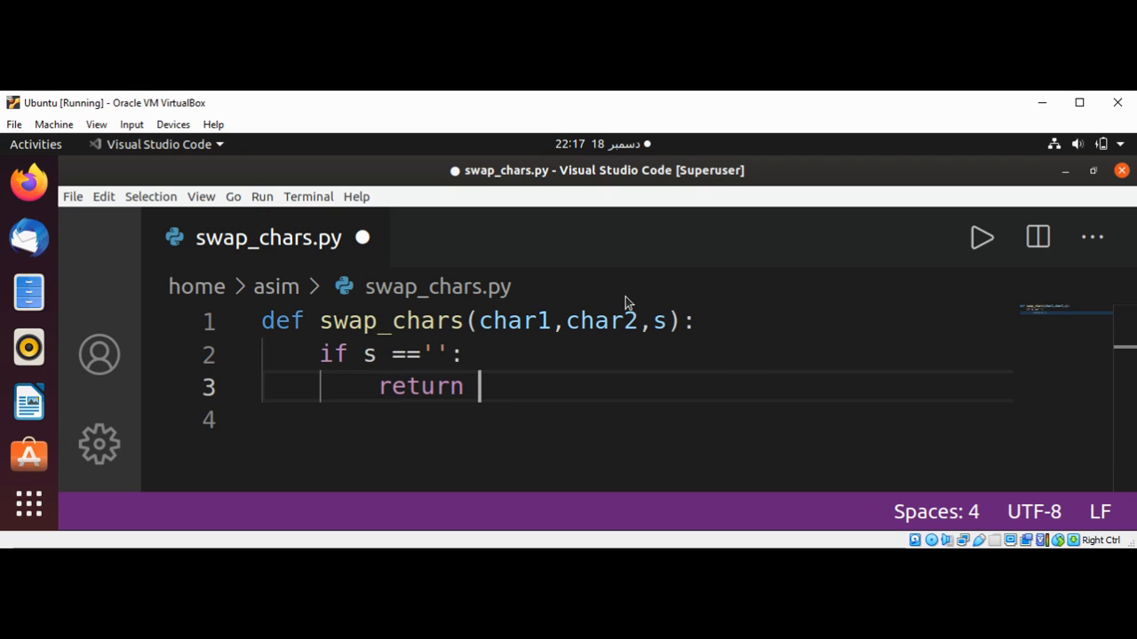
type("''")
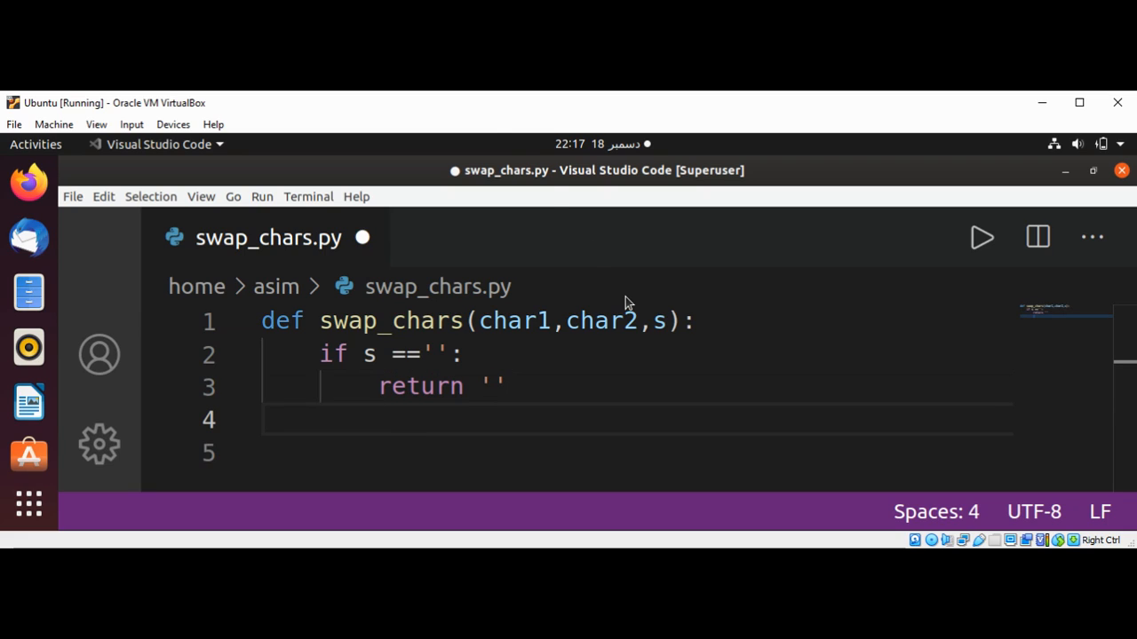
left_click(378, 419)
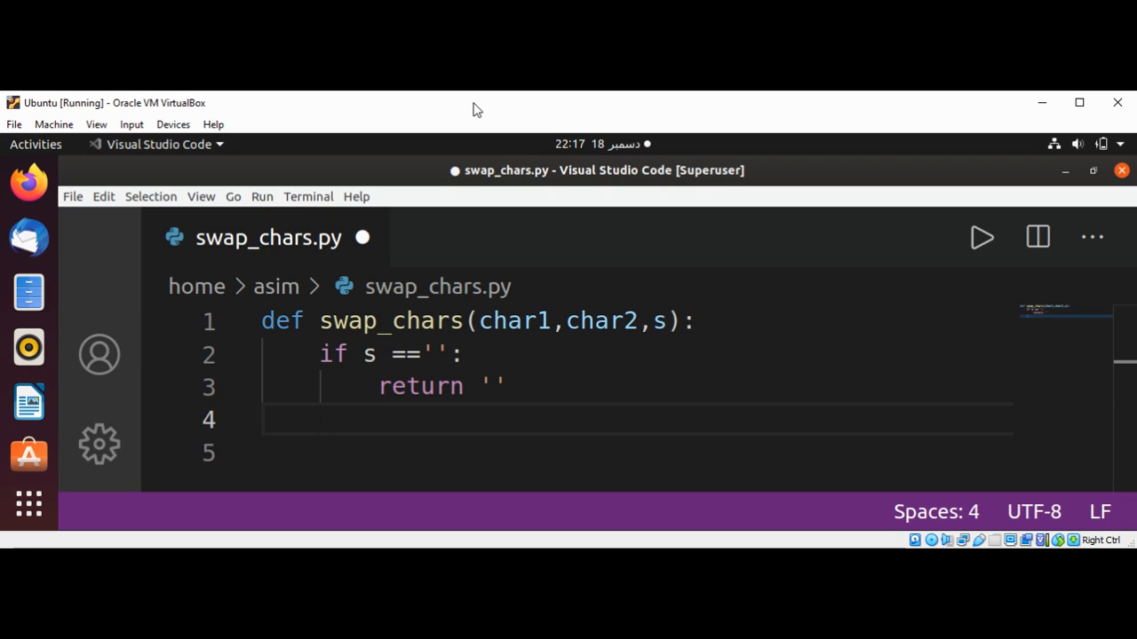
Assign firstChar = s[0] inside swap_chars.
type("firs")
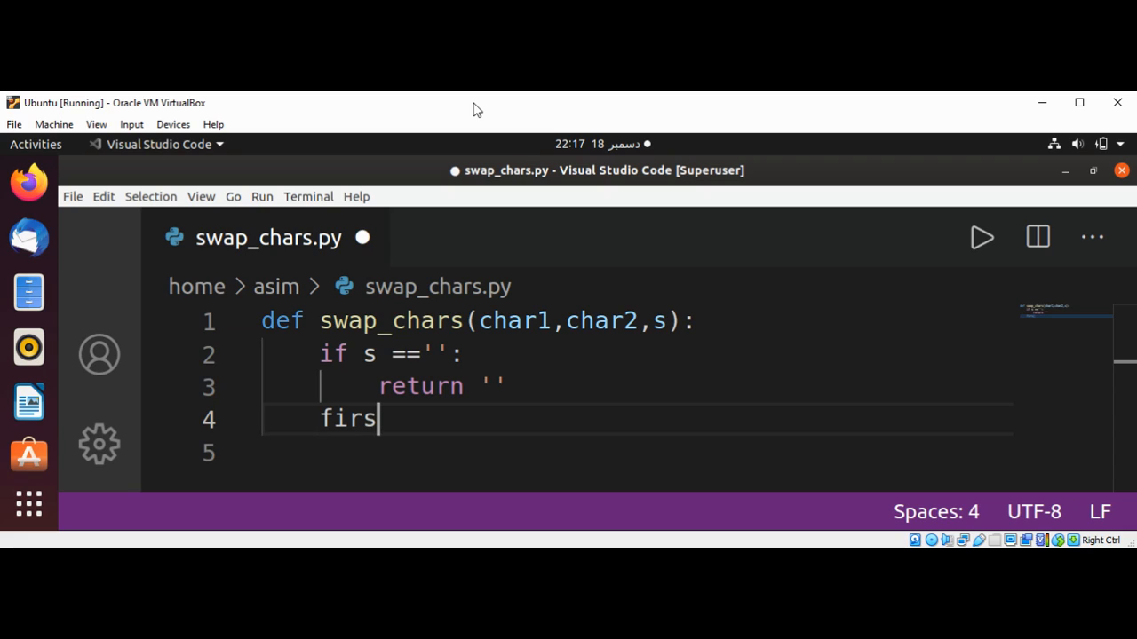
type("tChar = s")
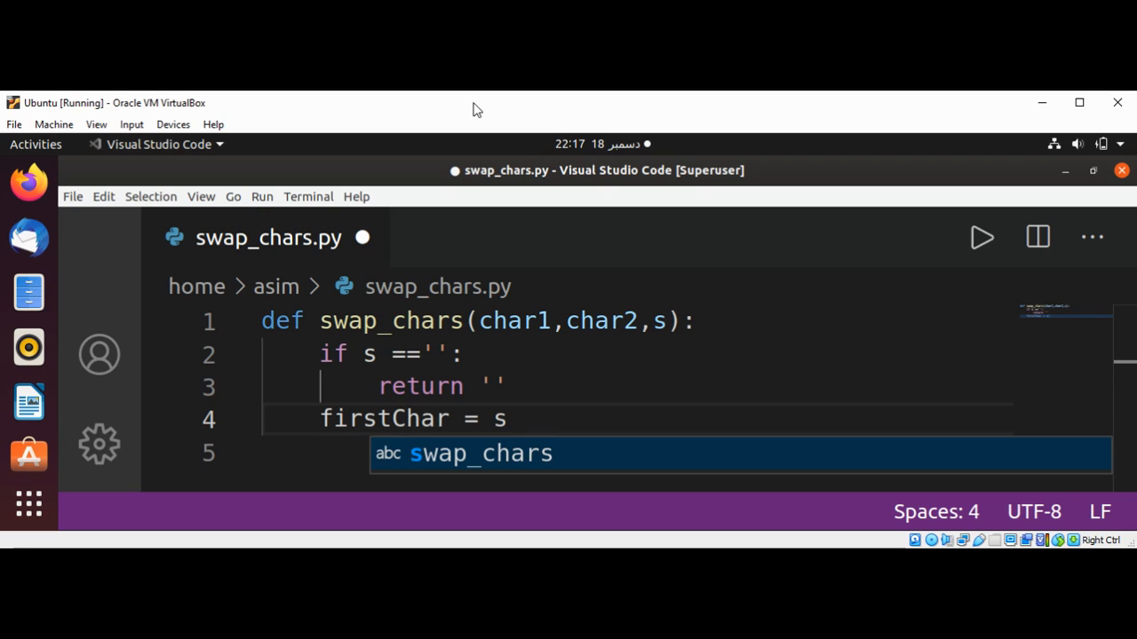
type("[0]")
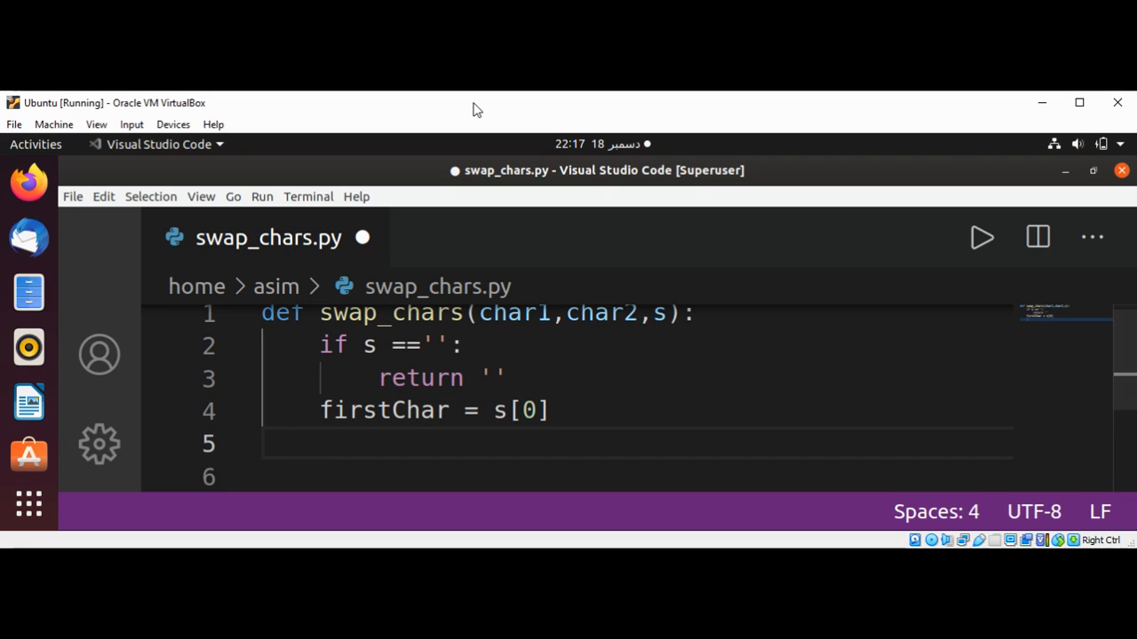
Add the condition if firstChar == char2: below the assignment.
type("i")
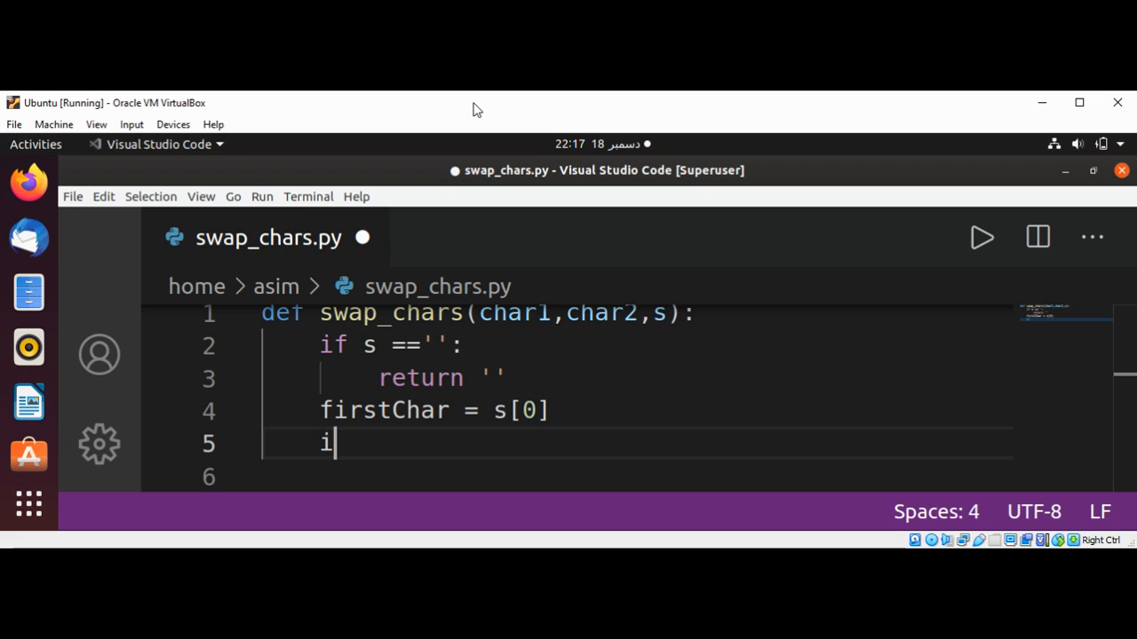
type("f fi")
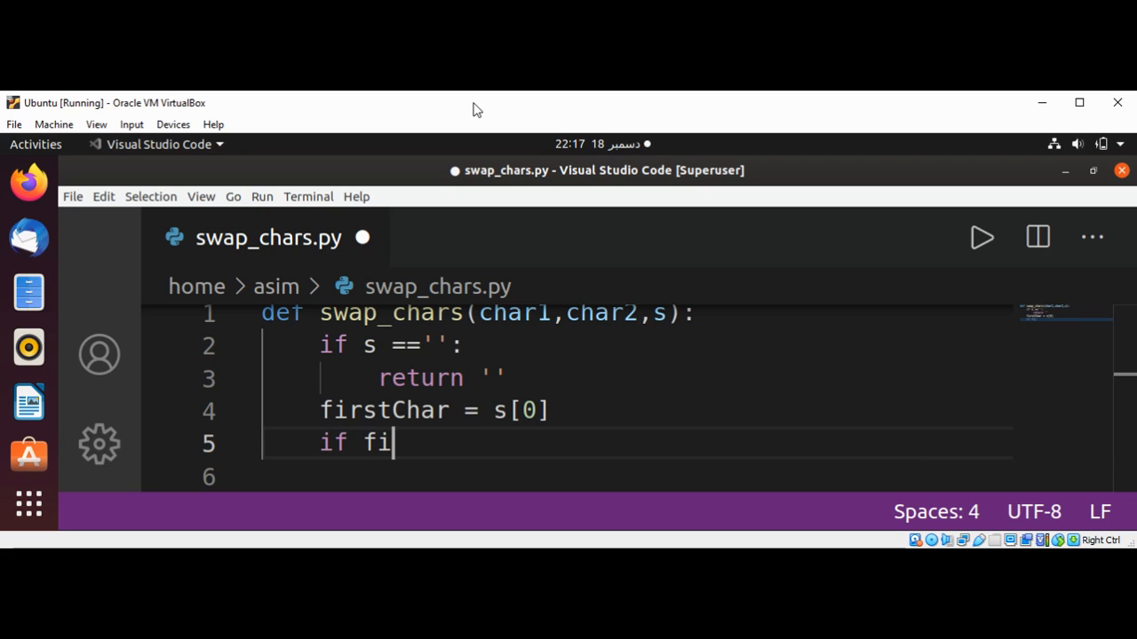
type("rstC")
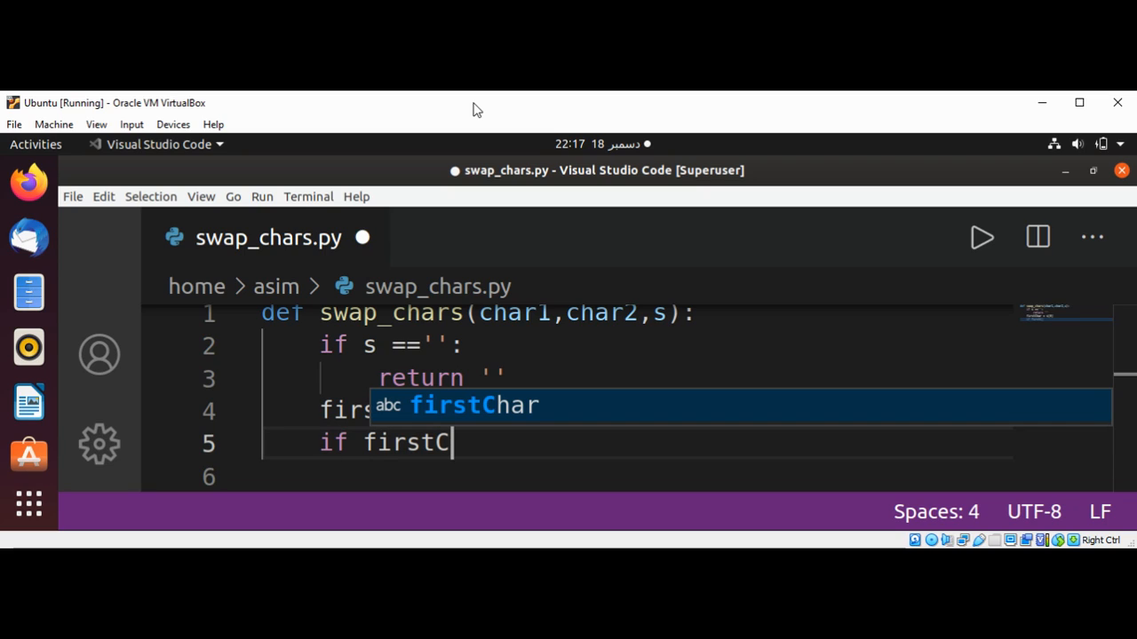
type("har")
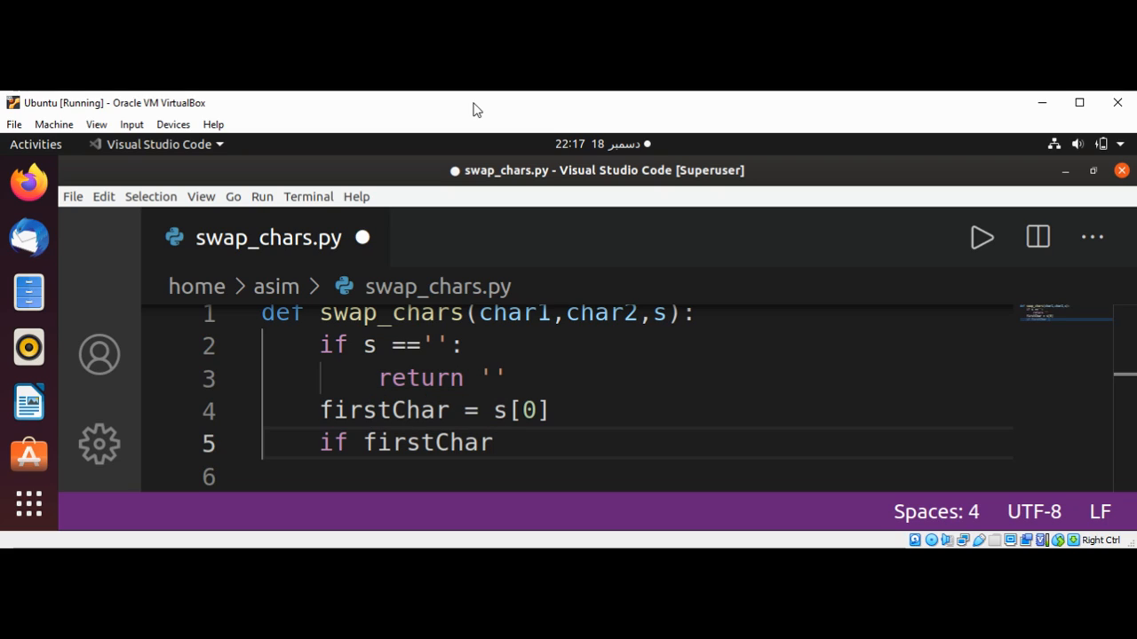
mouse_move(505, 415)
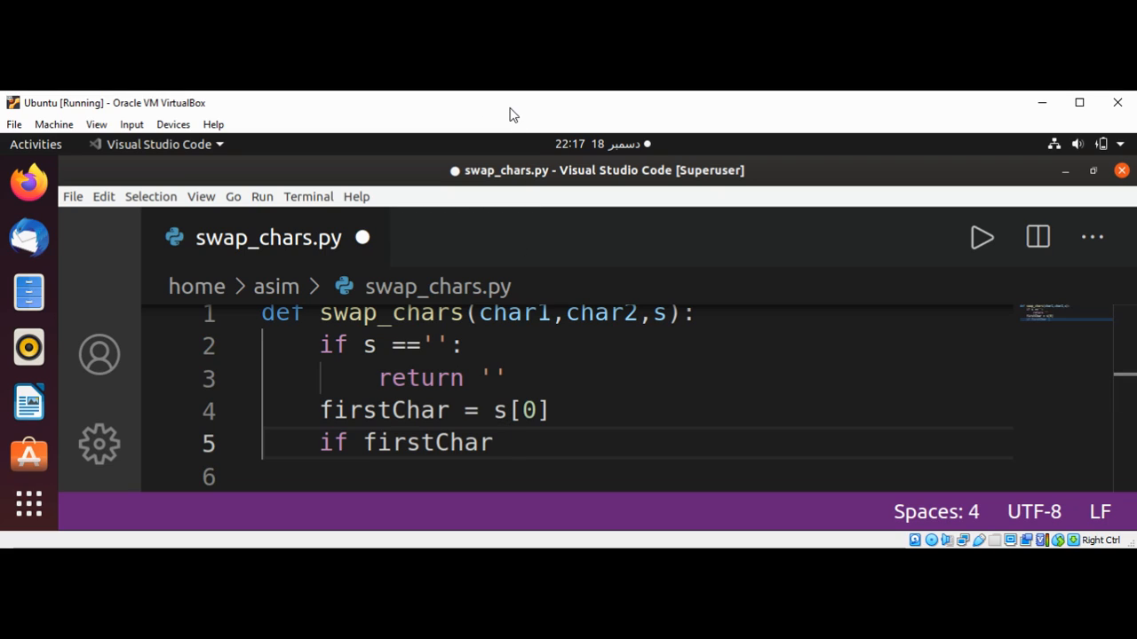
mouse_move(632, 276)
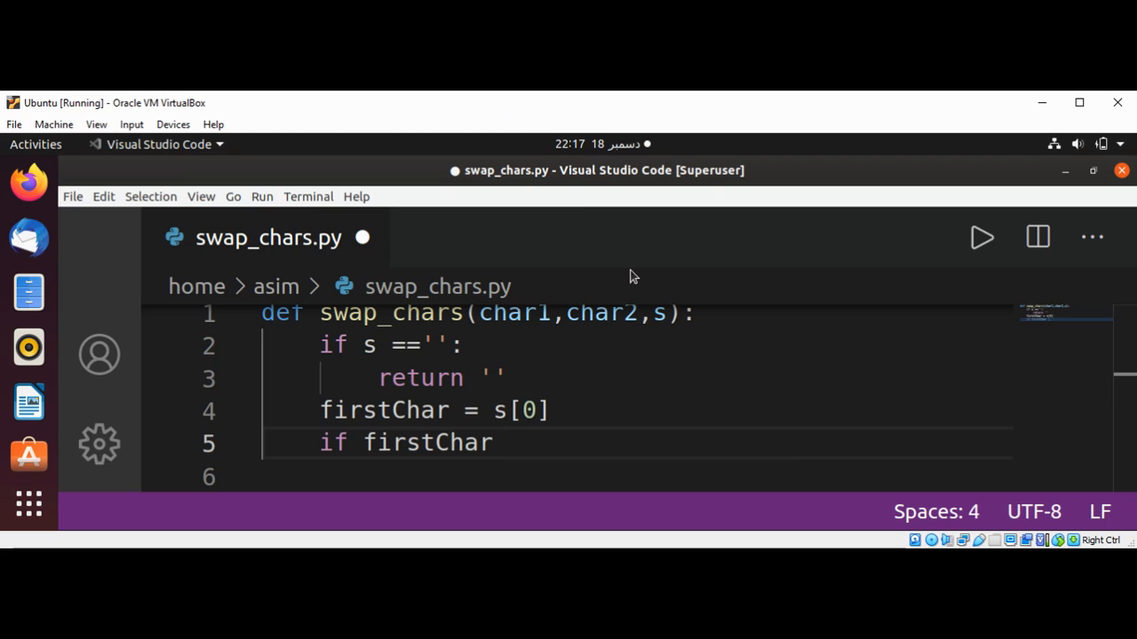
type("==")
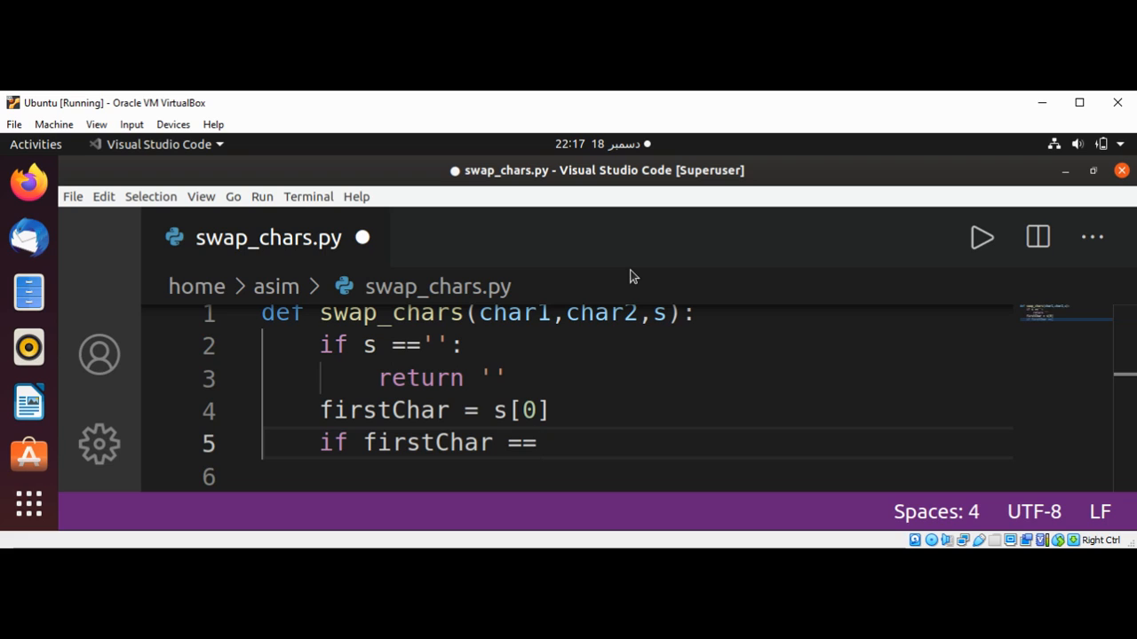
type("char2:")
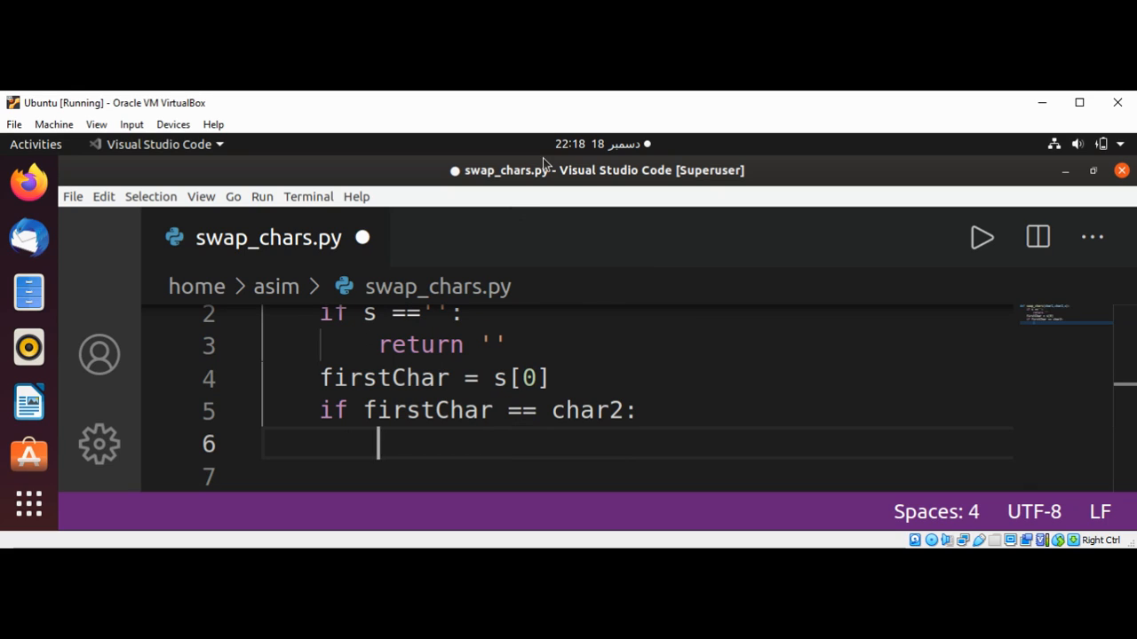
mouse_move(622, 406)
type("1")
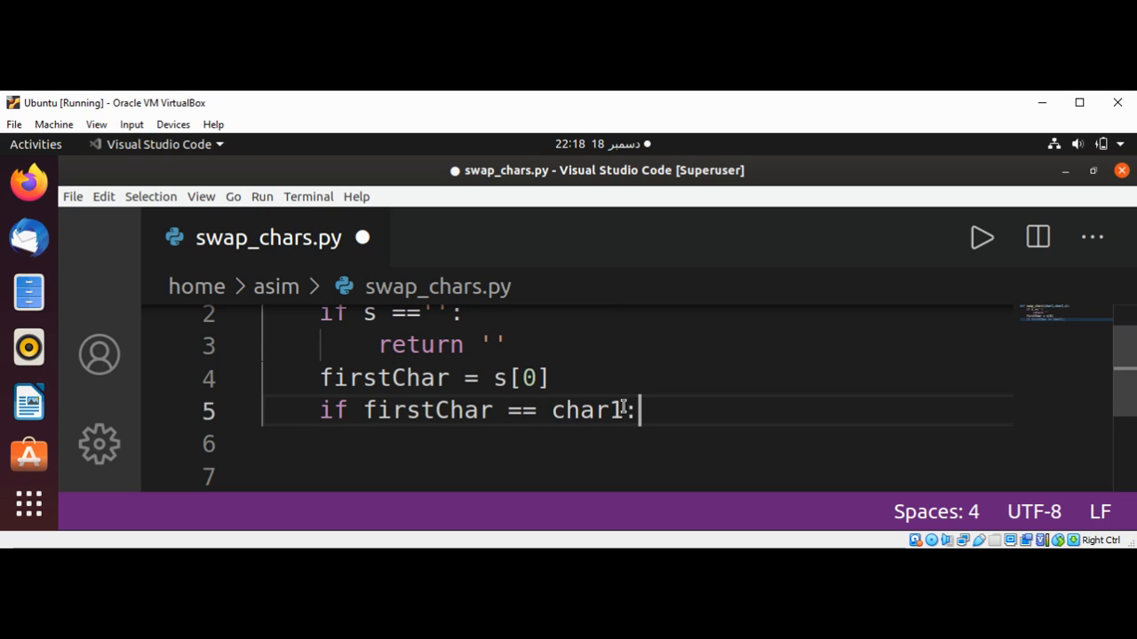
Make the if branch return char2+ swap_chars(char2,char2, s[1:]), saving as swap_chars_demopy.
key("enter")
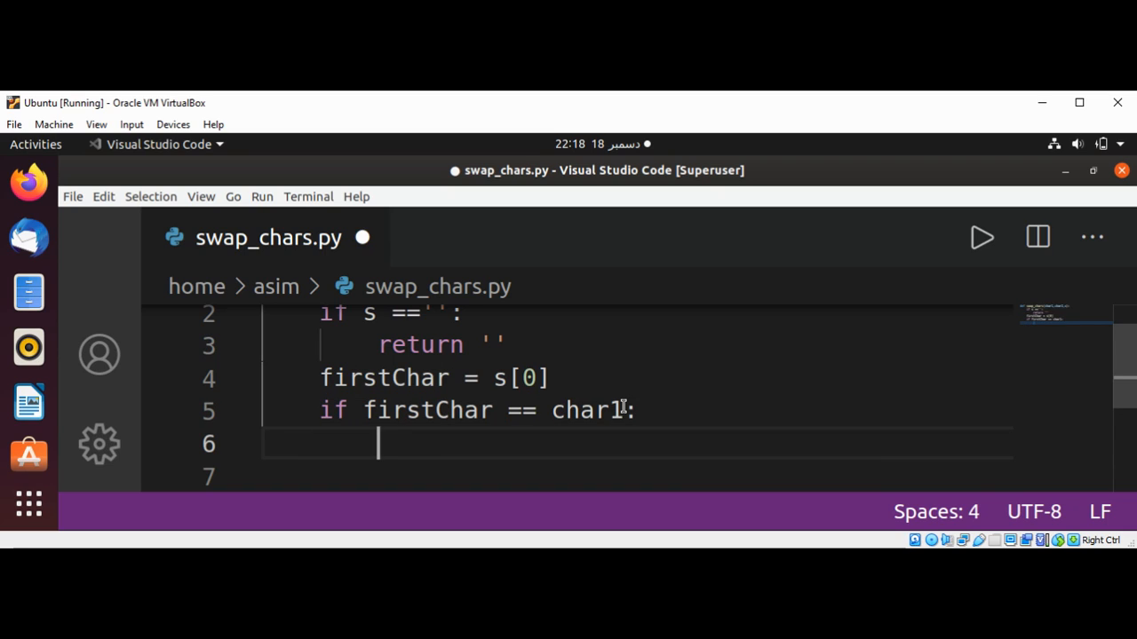
type("return")
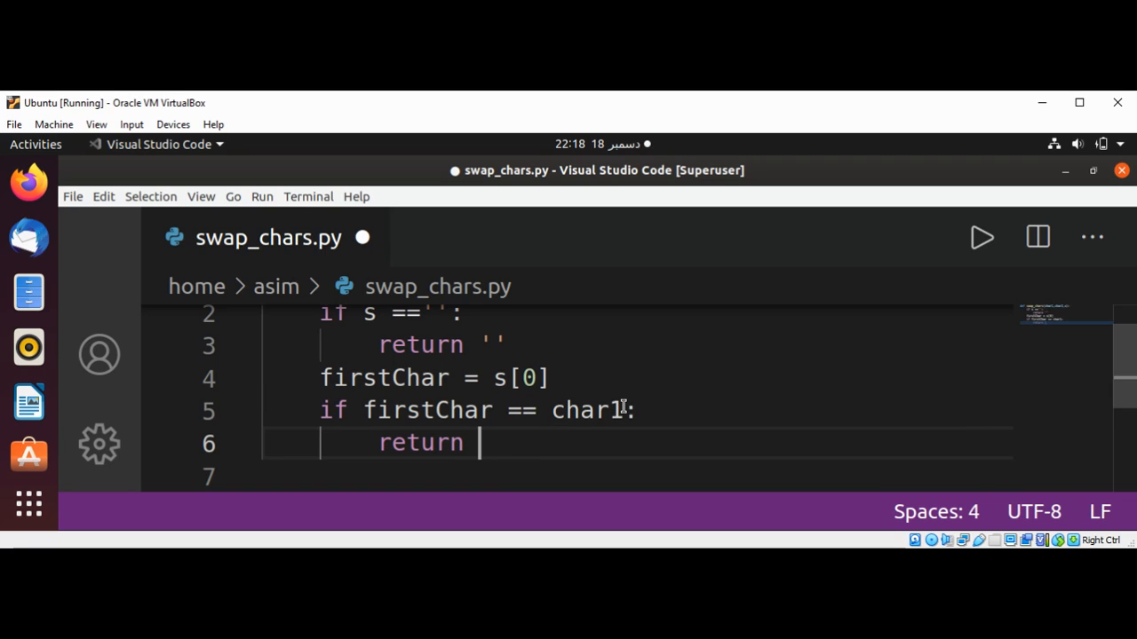
type("char2+")
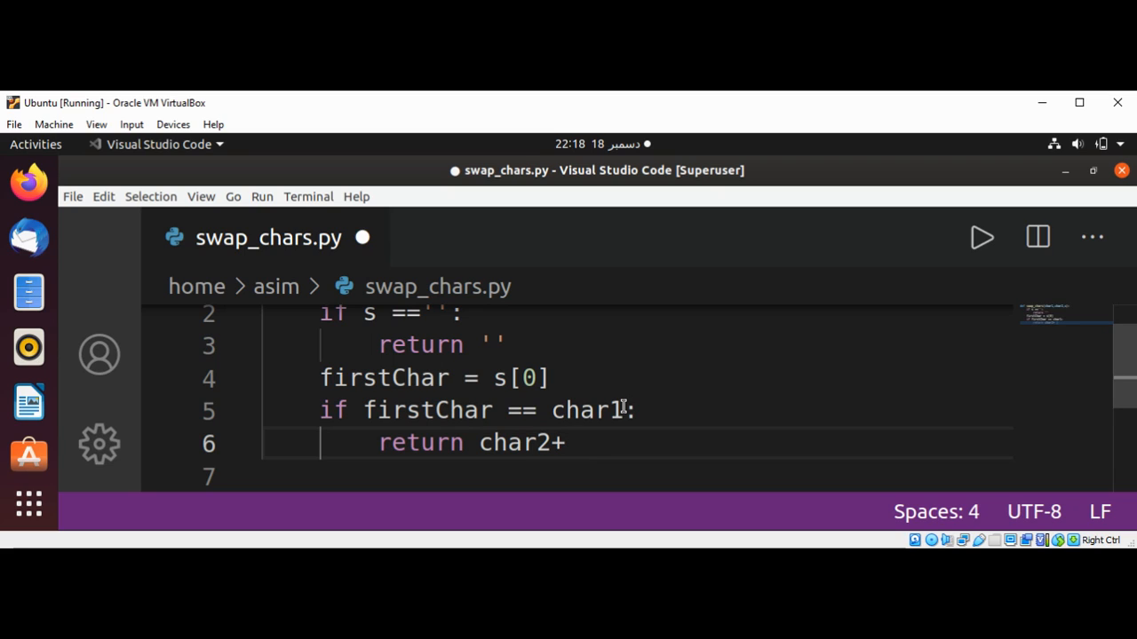
type("swap")
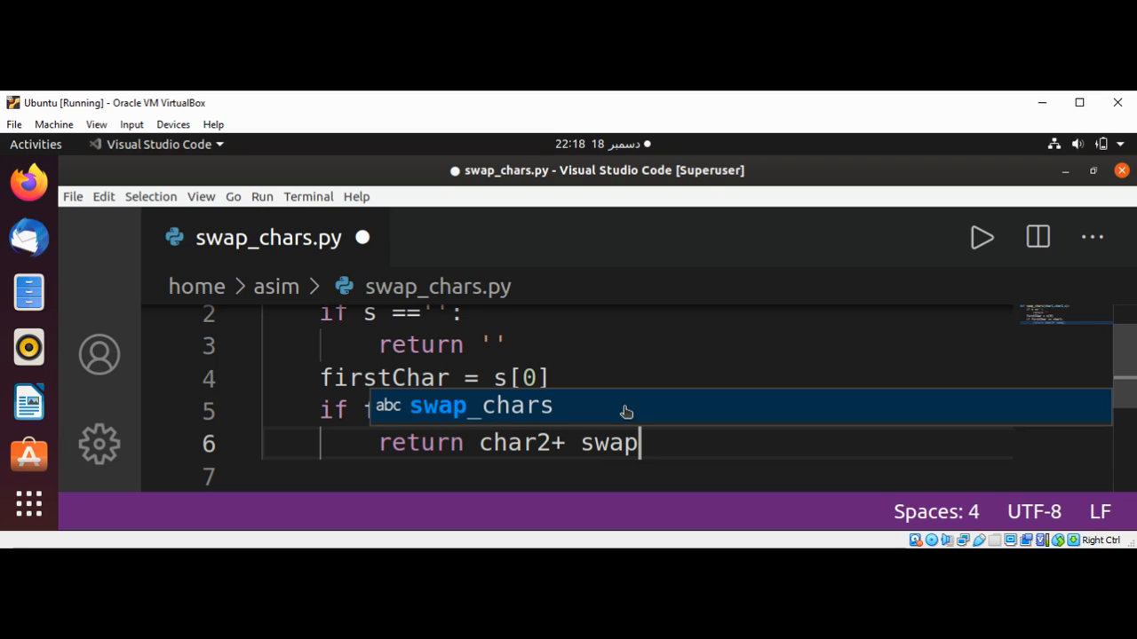
mouse_move(630, 404)
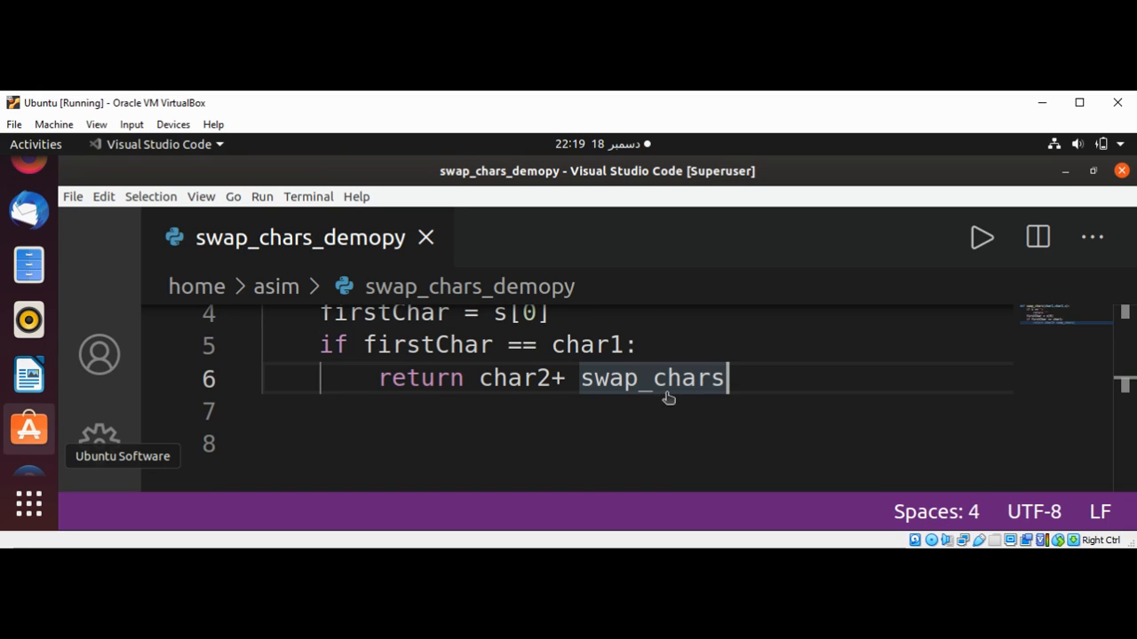
mouse_move(748, 377)
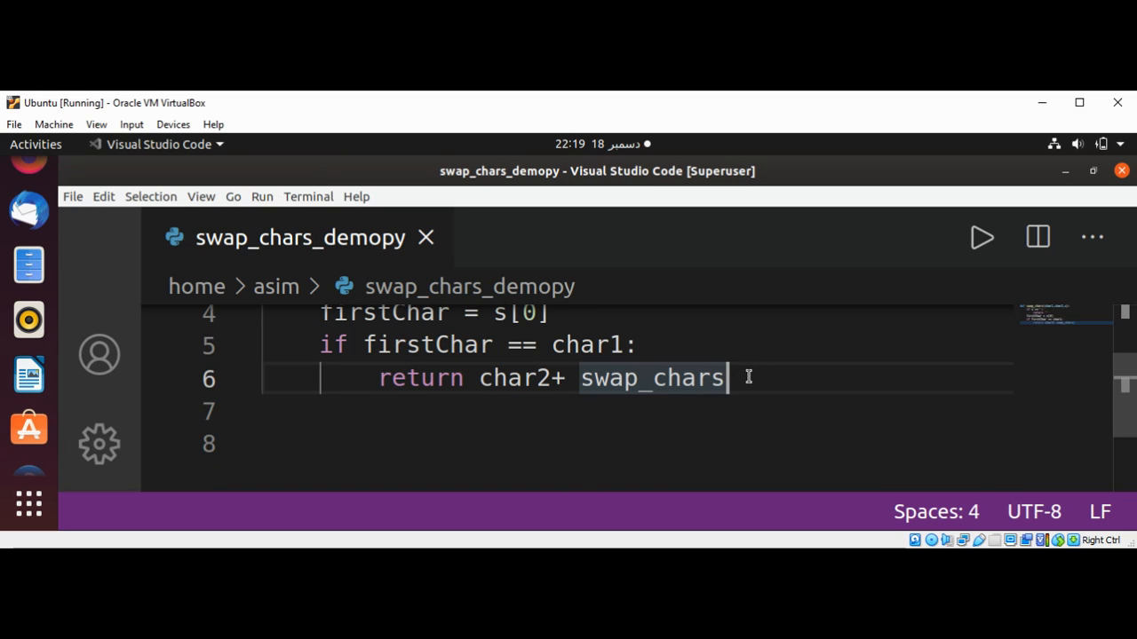
type("(s")
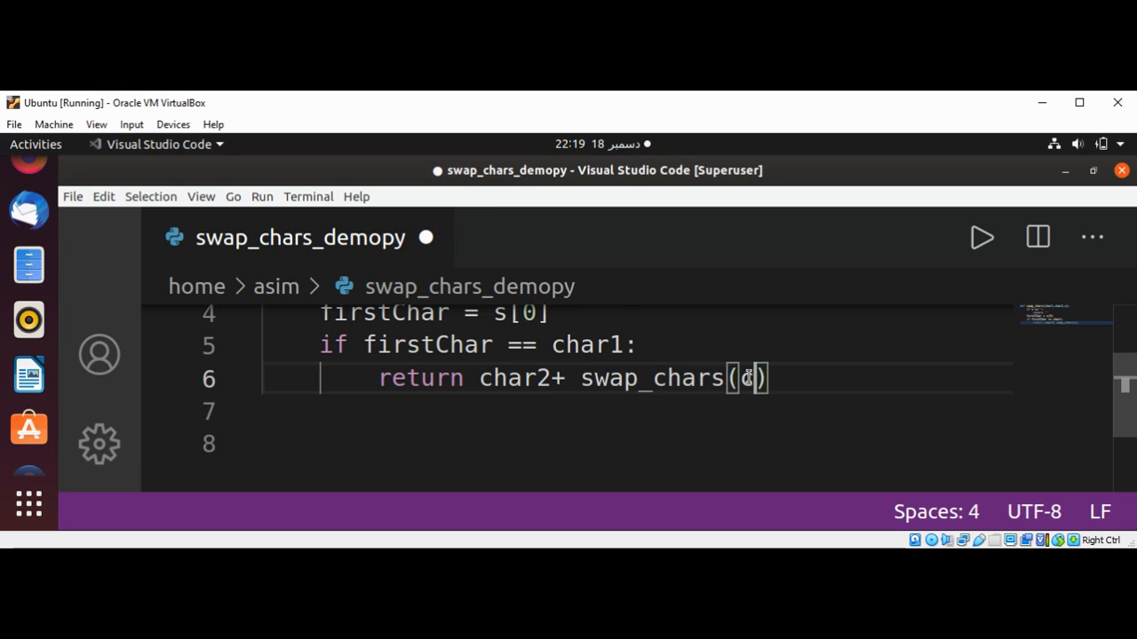
type("har2,")
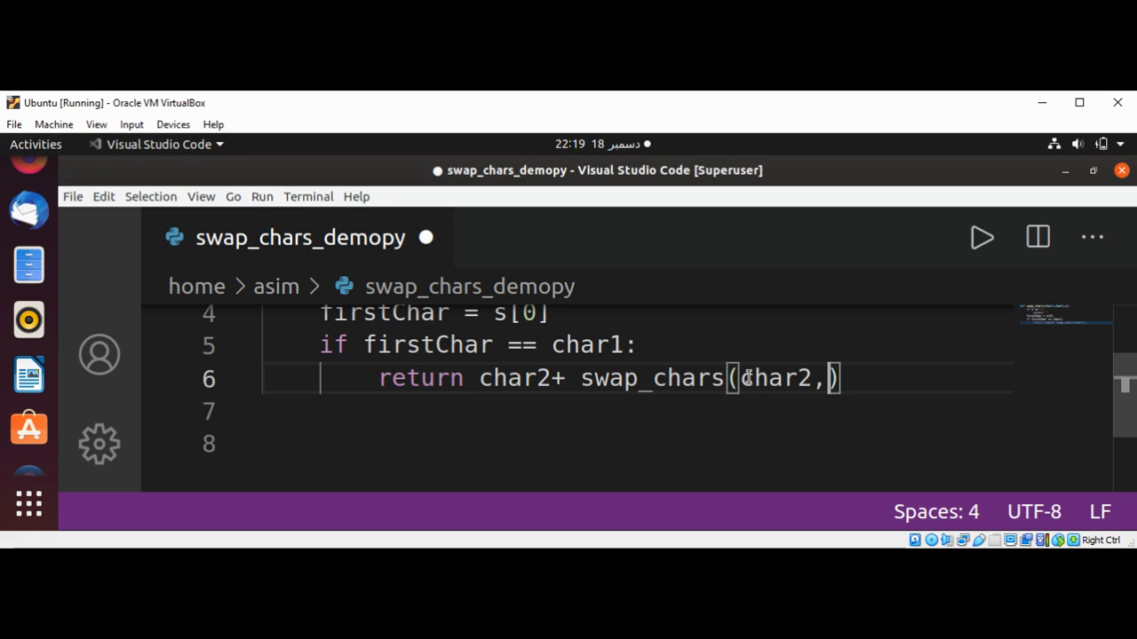
type("char2, s")
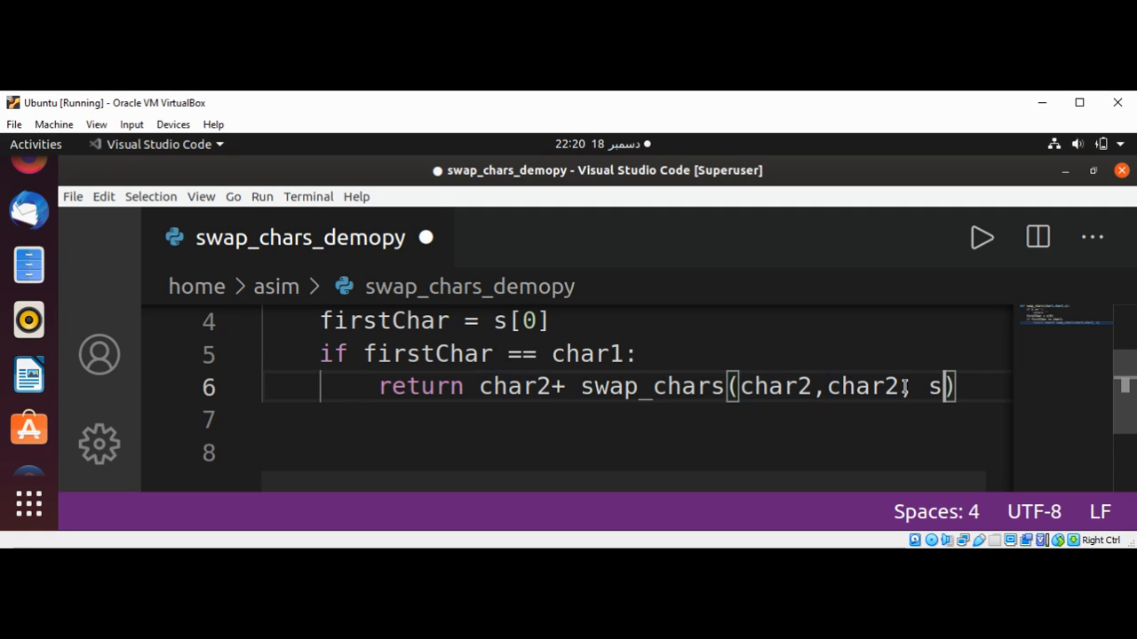
type("[]")
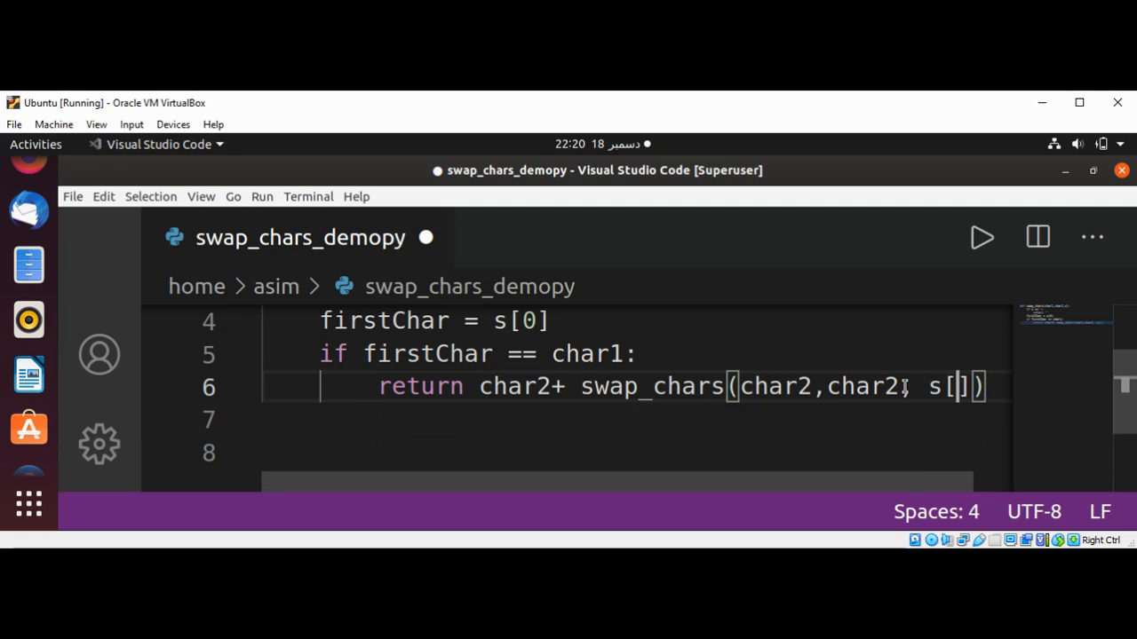
type("1:")
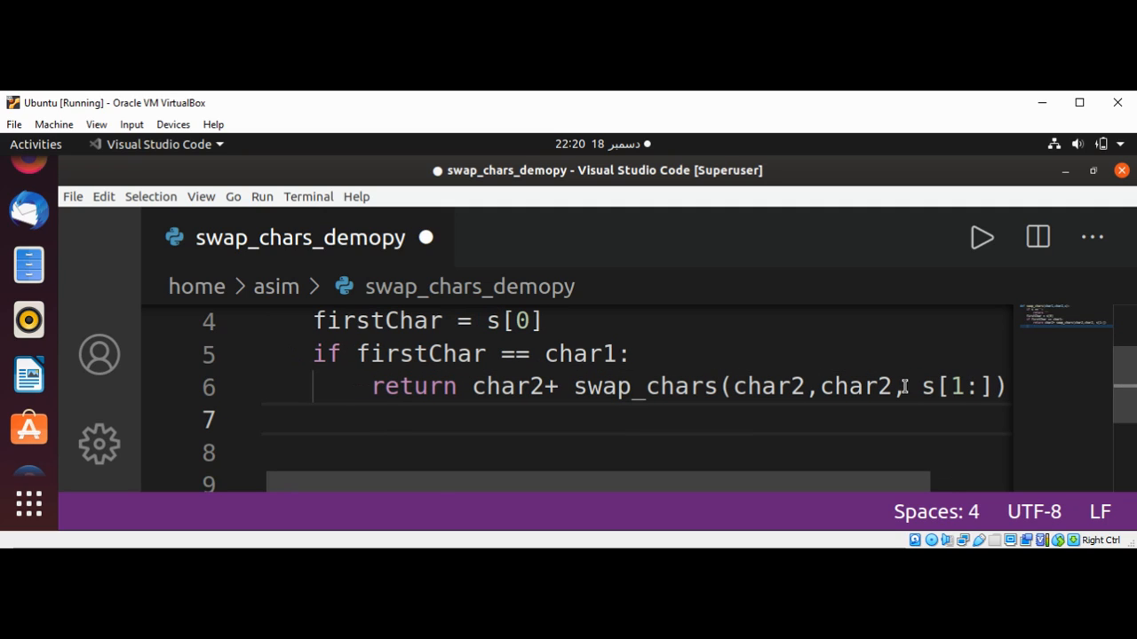
Write elif firstChar == char2: on line 7, autocompleting firstChar.
type("elif")
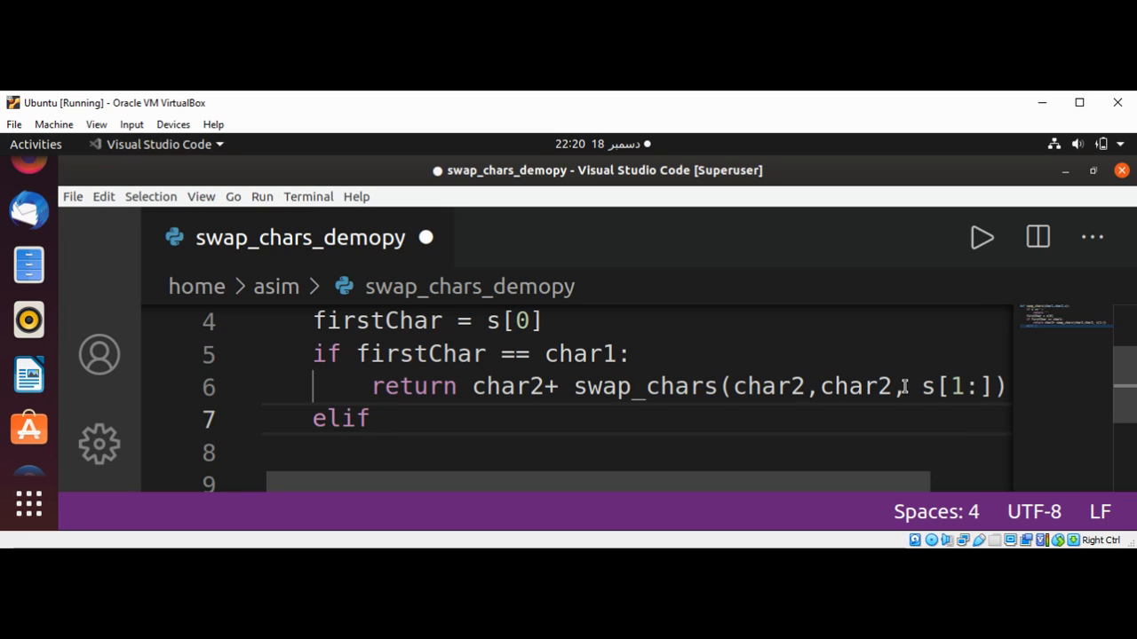
type("firs")
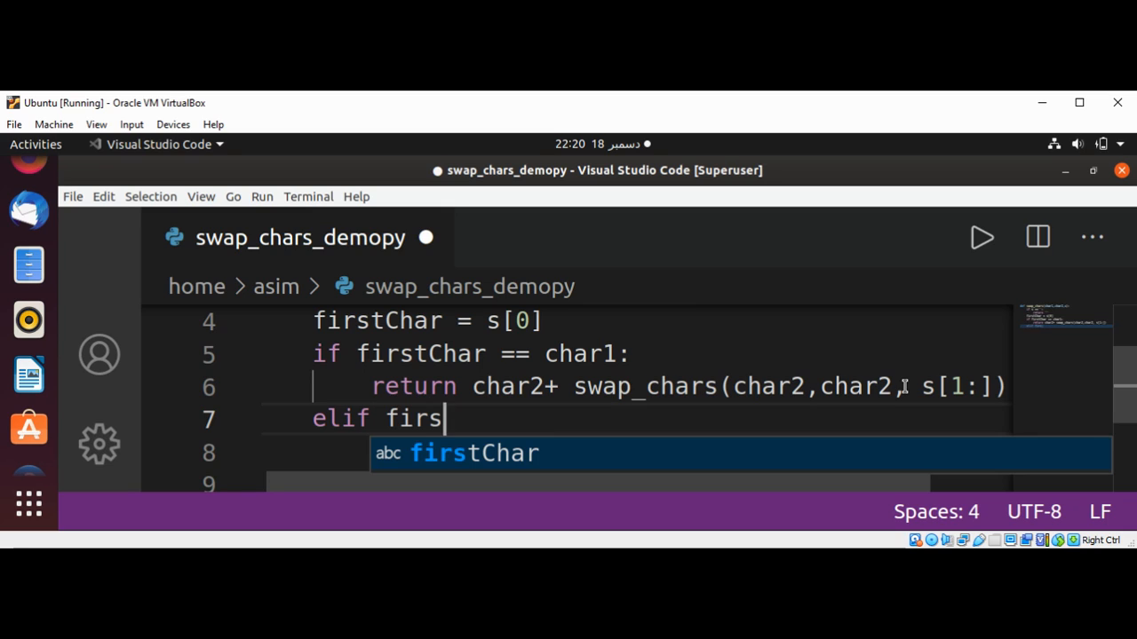
key("Tab")
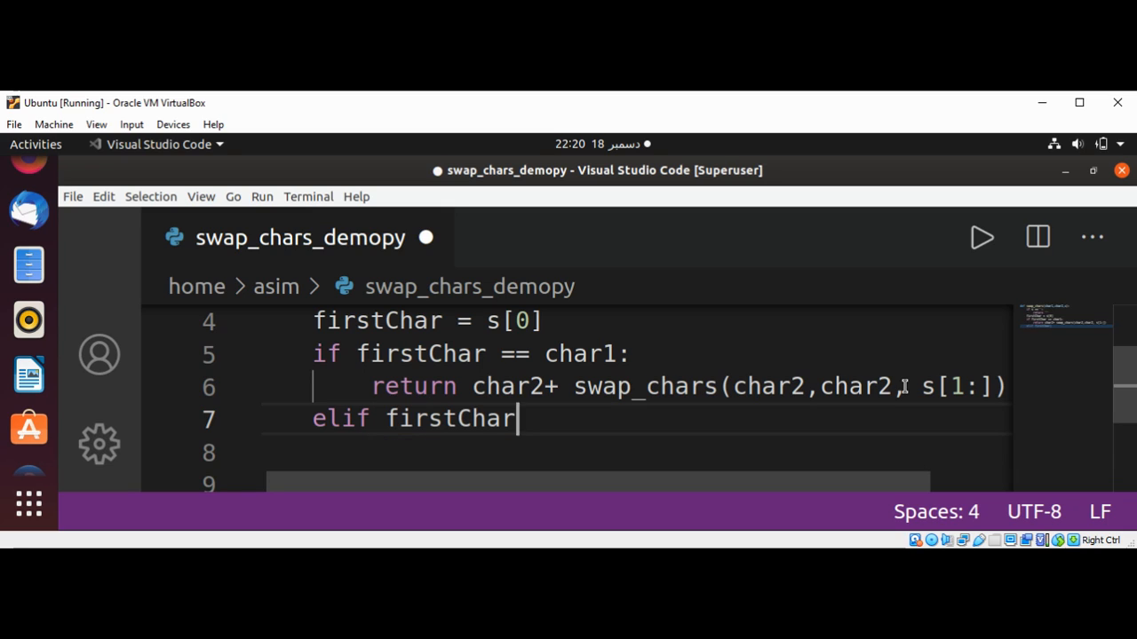
type("=")
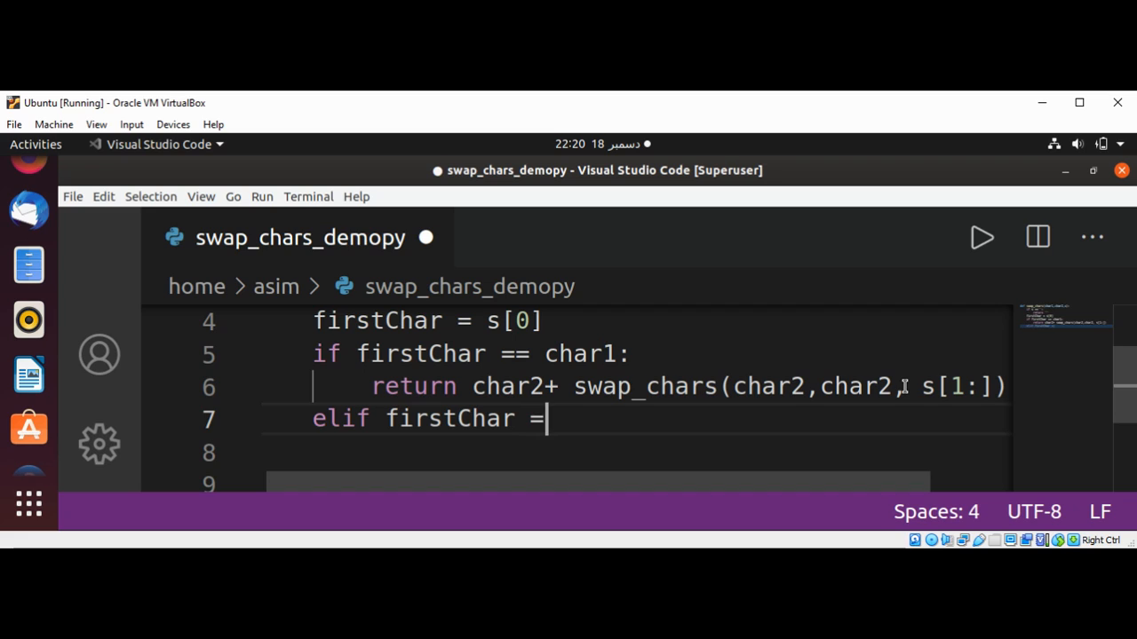
type("=")
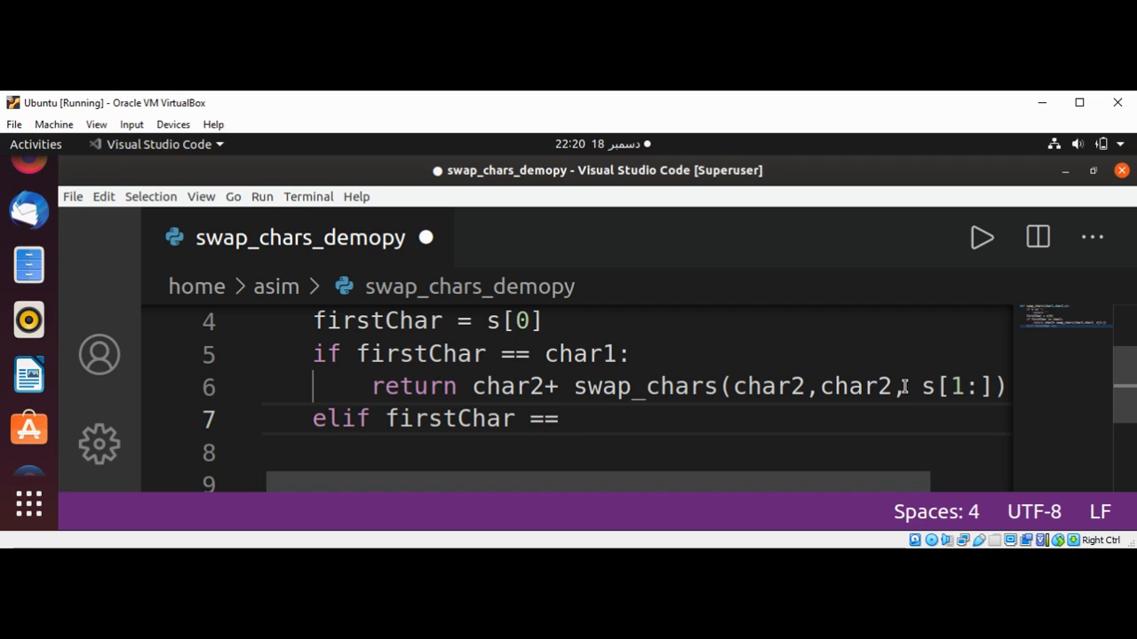
type("c")
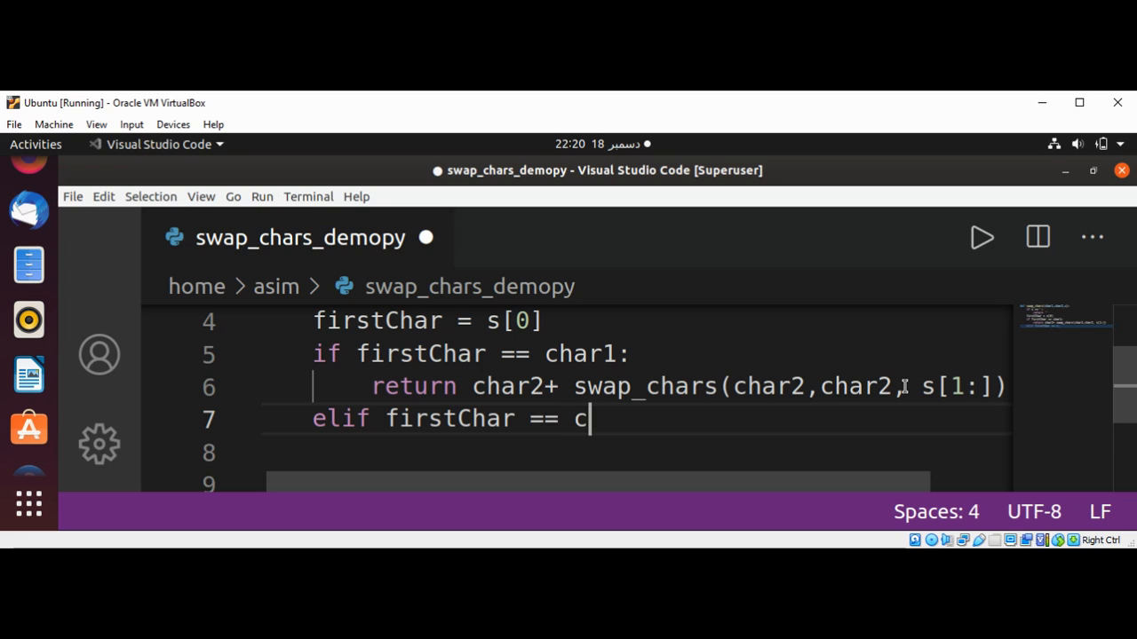
type("har2:")
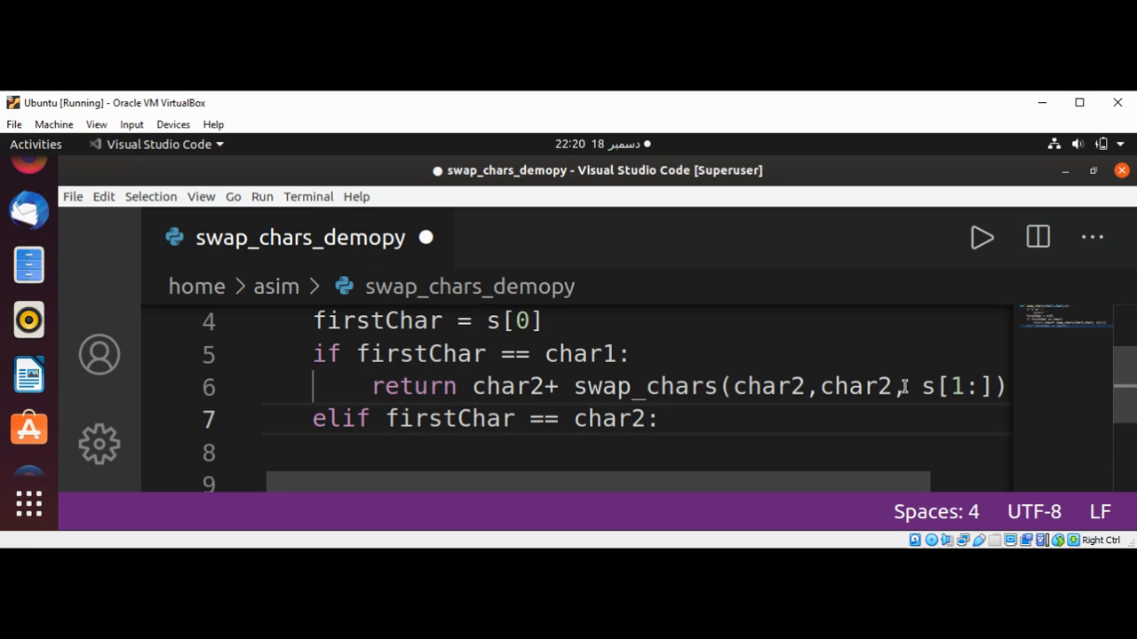
Under the elif, return char1+swap_chars(char1,char2,s[1:]).
key("enter")
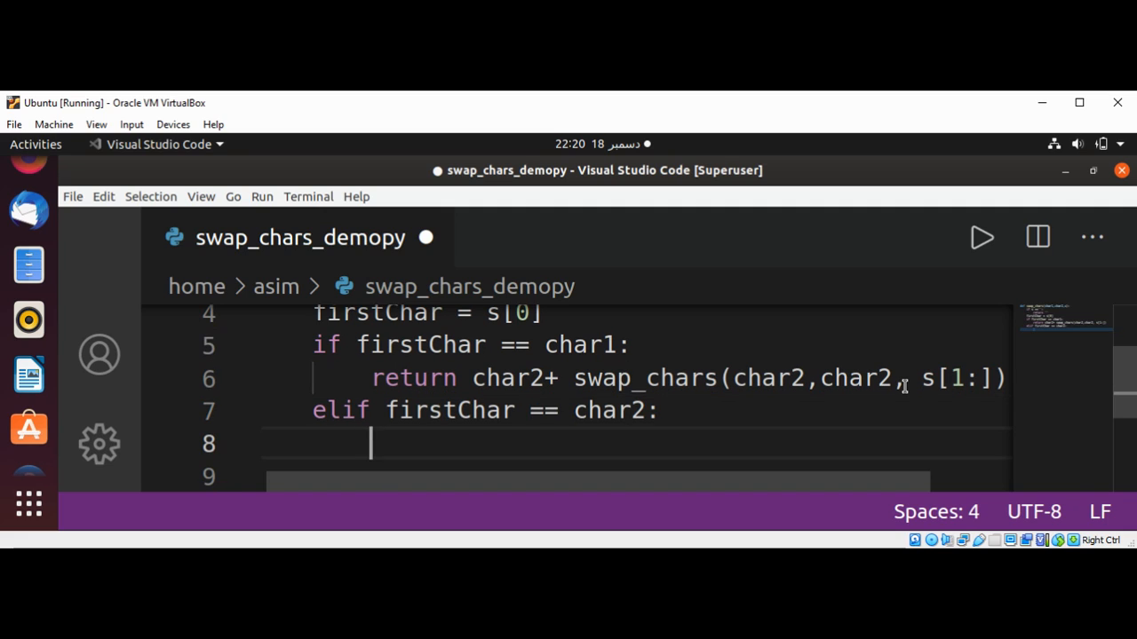
type("re")
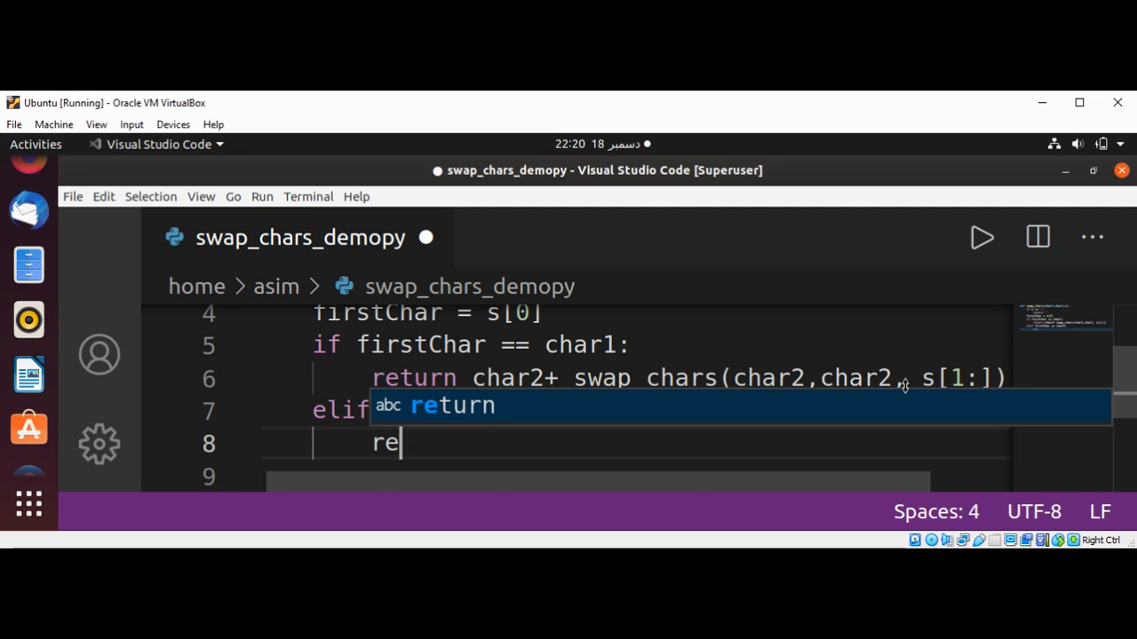
type("turn")
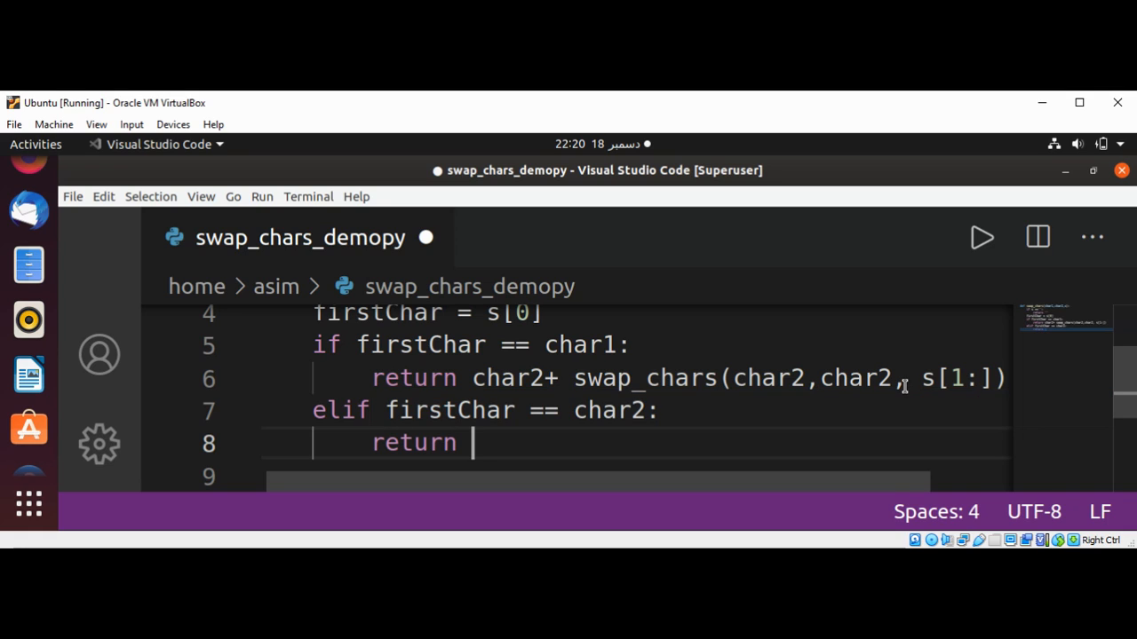
type("char1+")
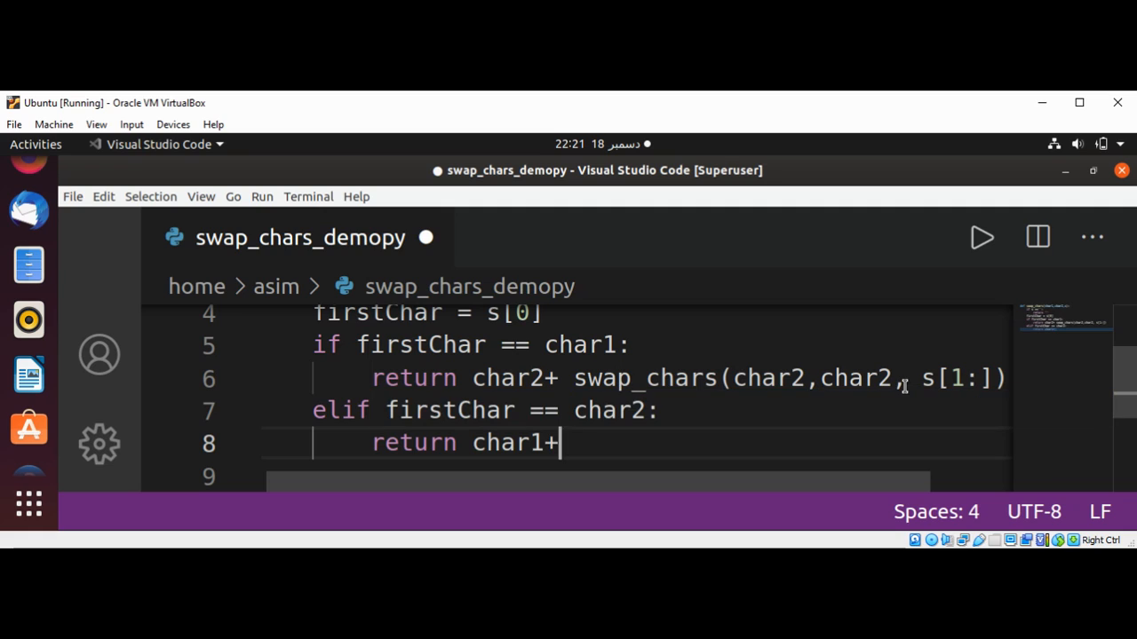
type("sw")
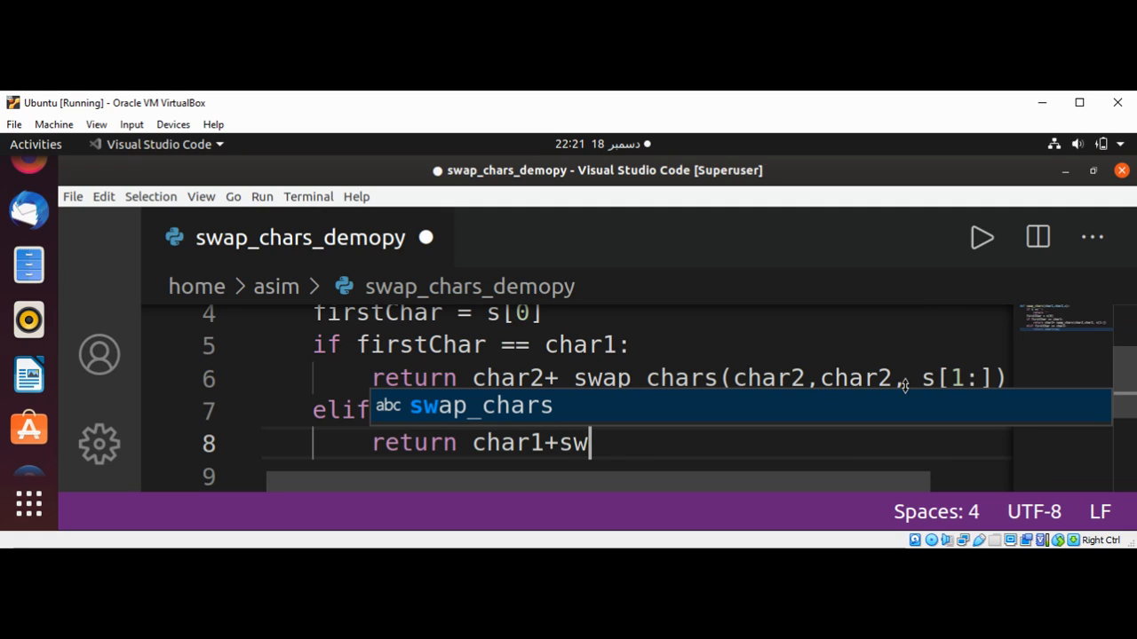
type("ap_chars")
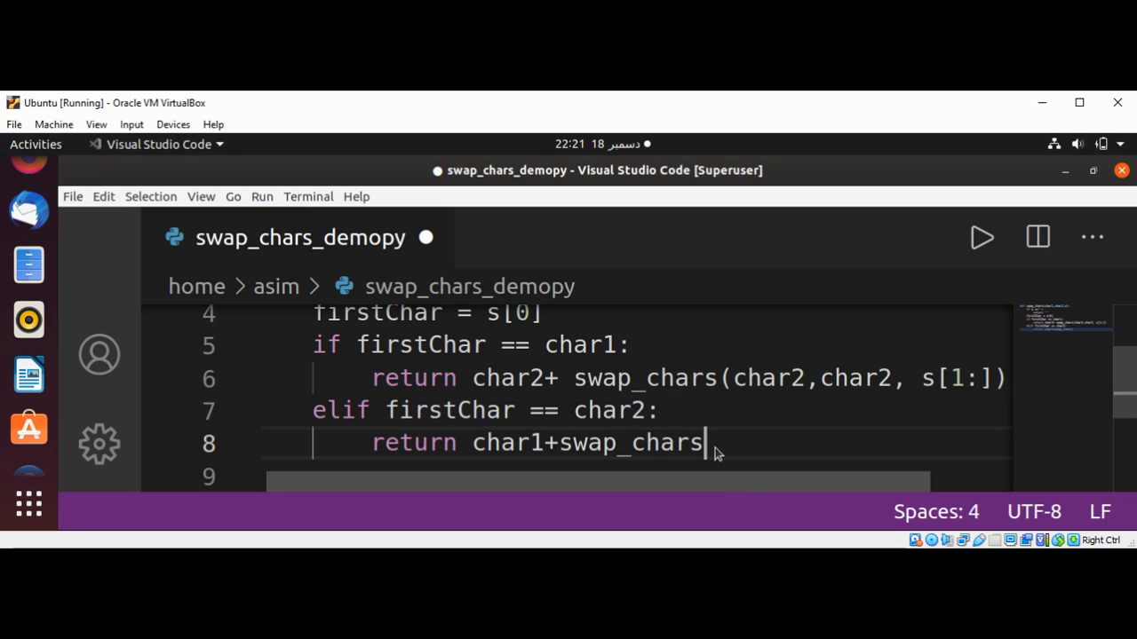
type("()")
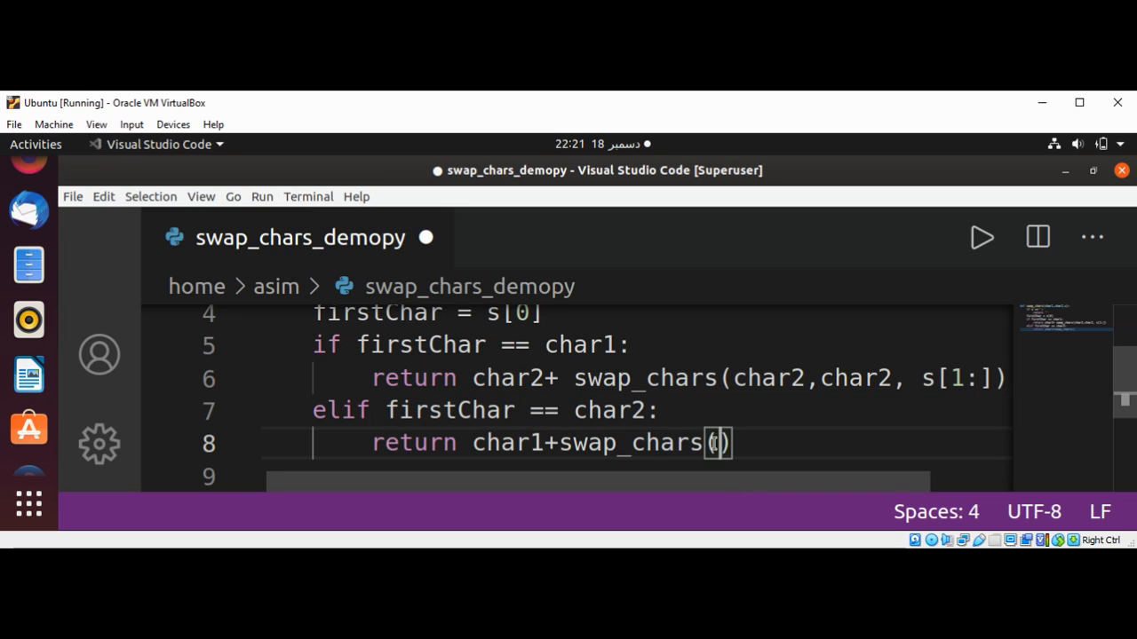
type("c")
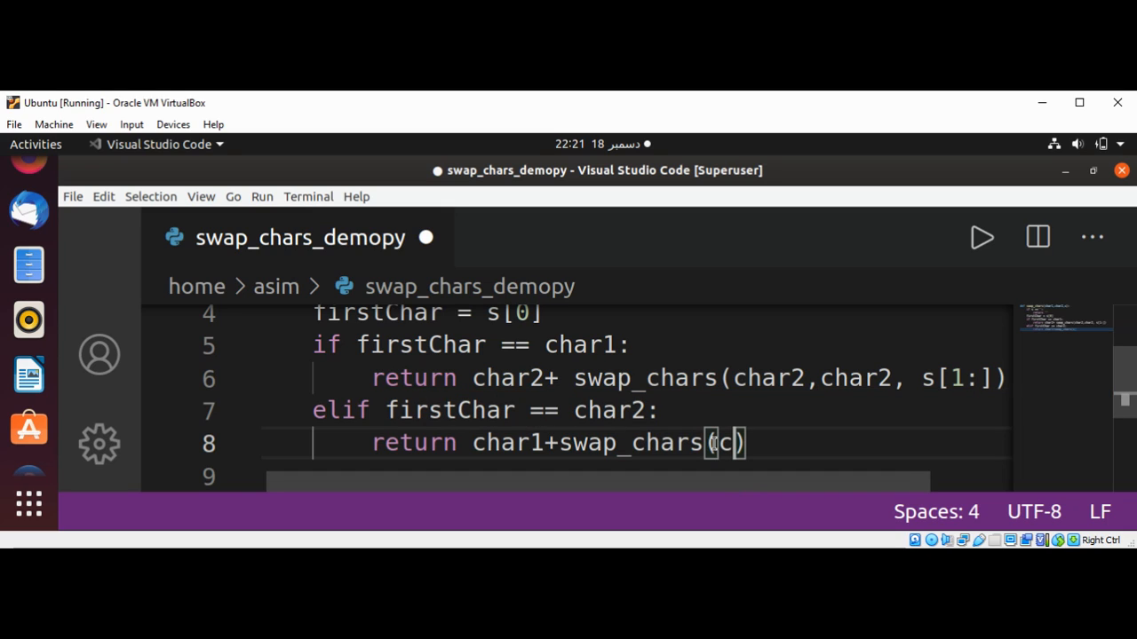
type("har1,char2,s")
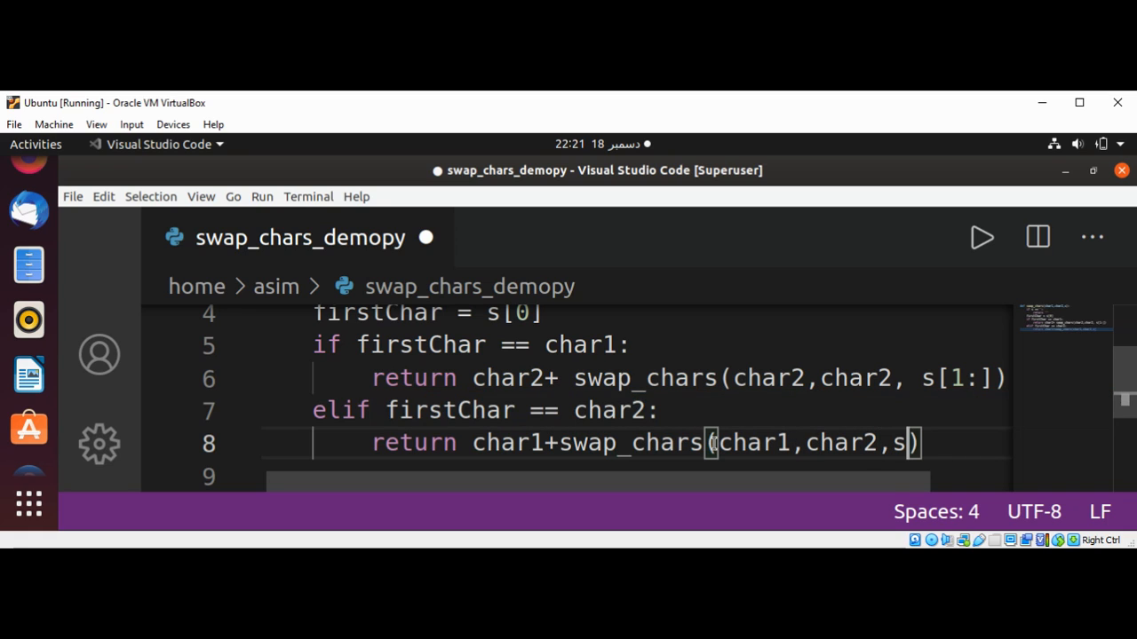
type("[1]")
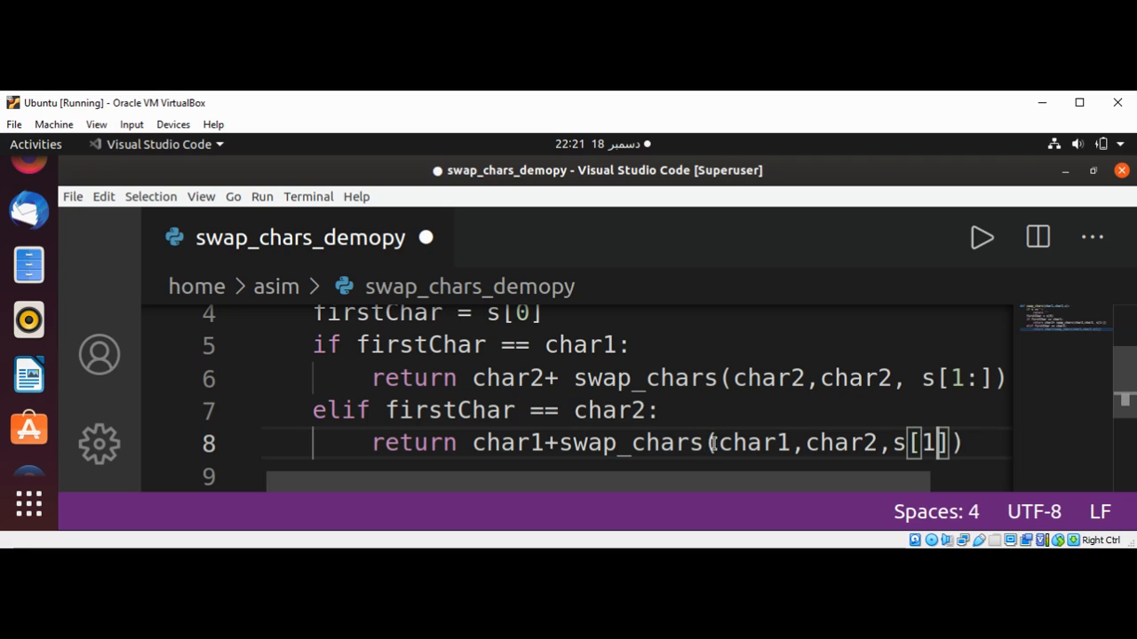
type(":")
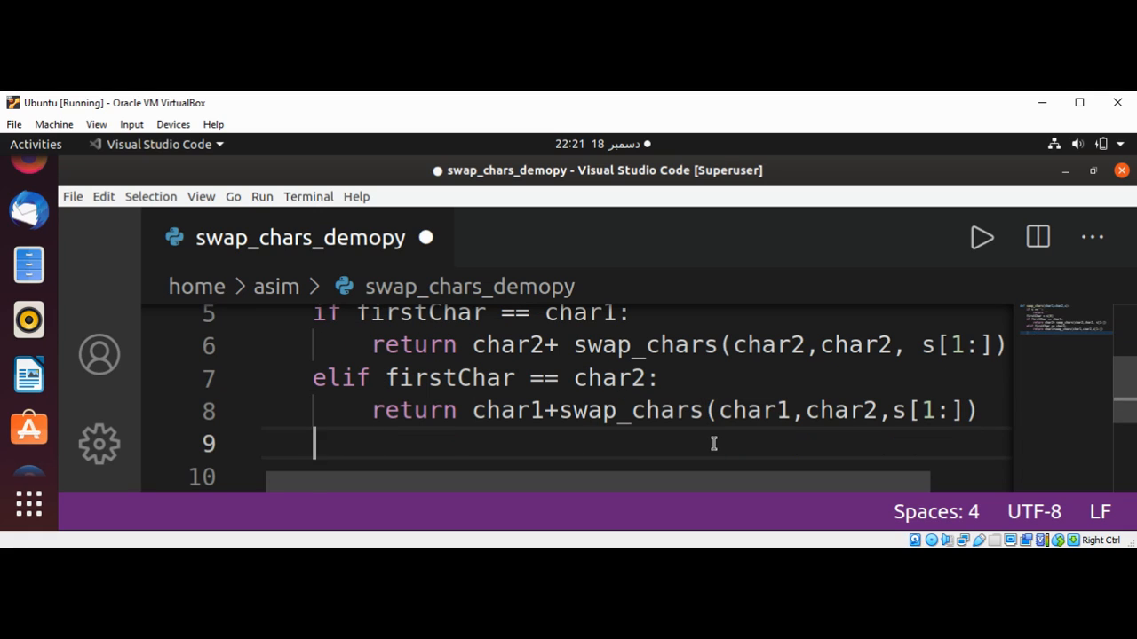
Write else: and start its body with return firstChar+ swap_chars.
type("els")
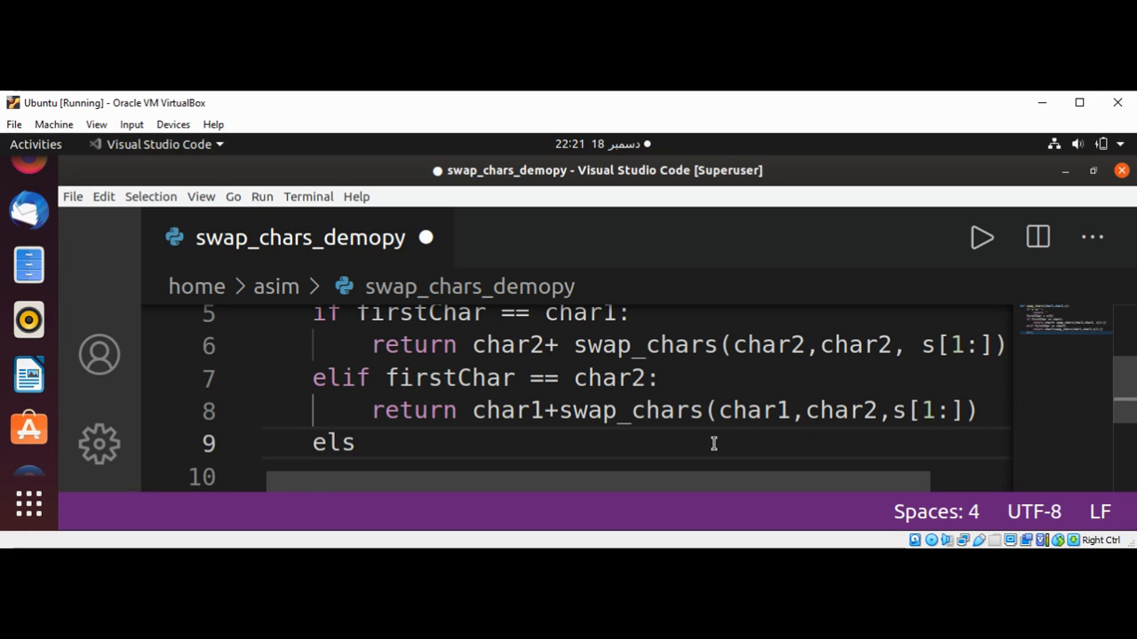
type("e:")
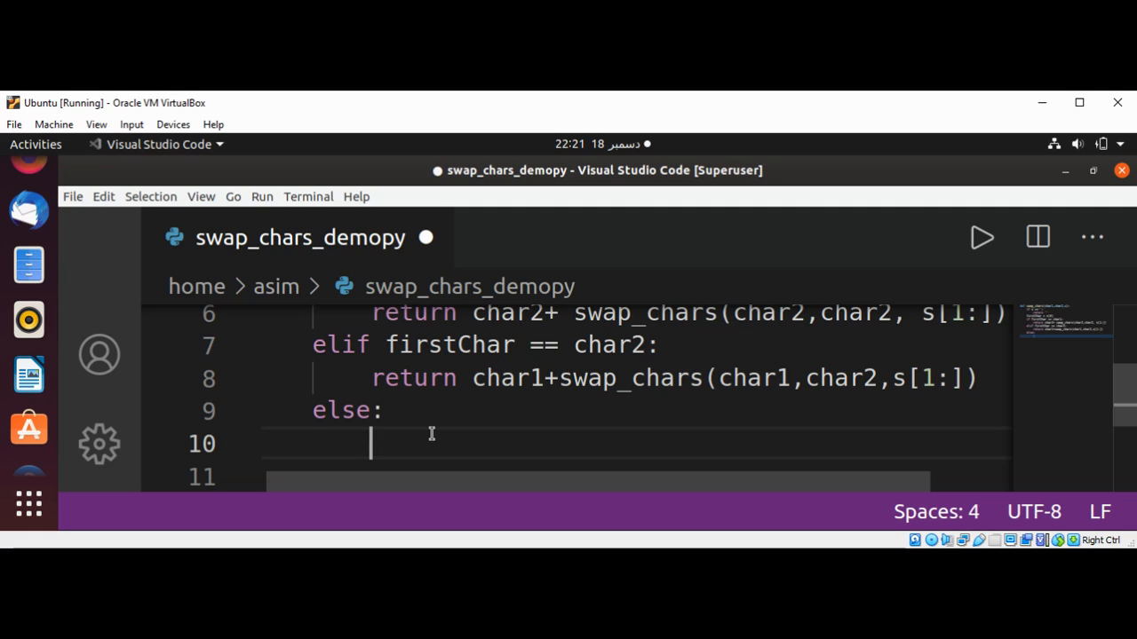
type("return")
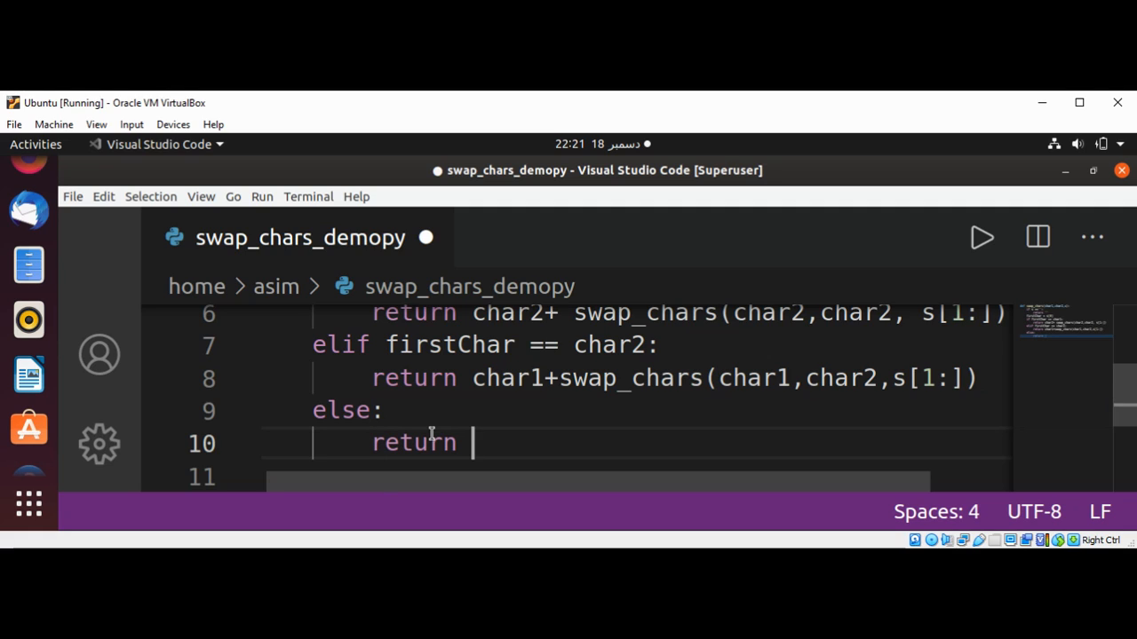
type("firstChar")
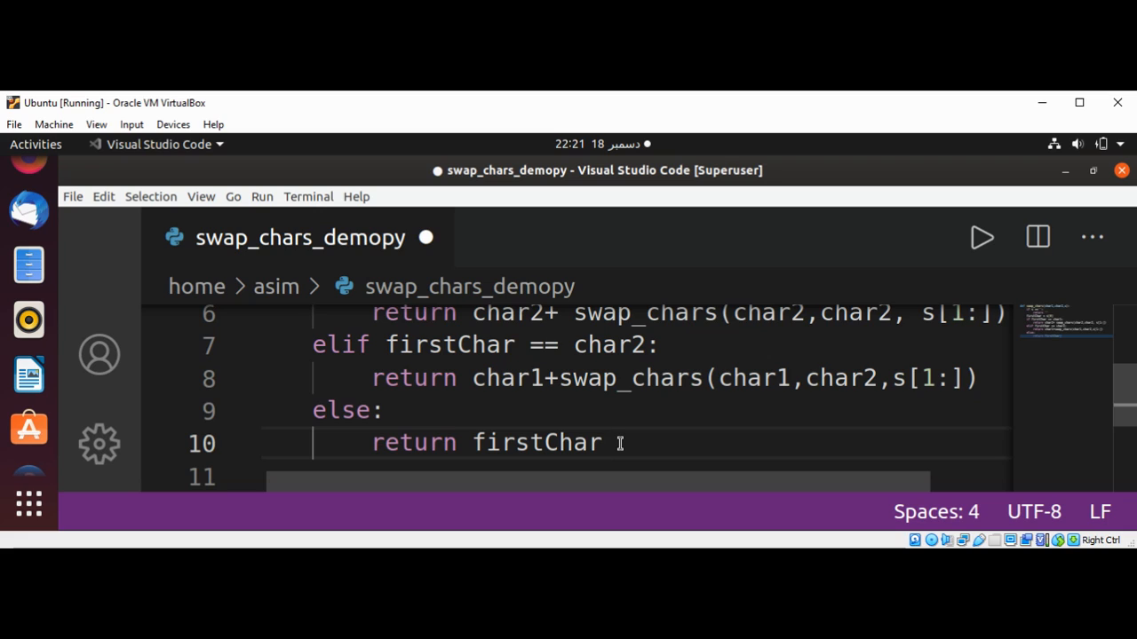
type("+s")
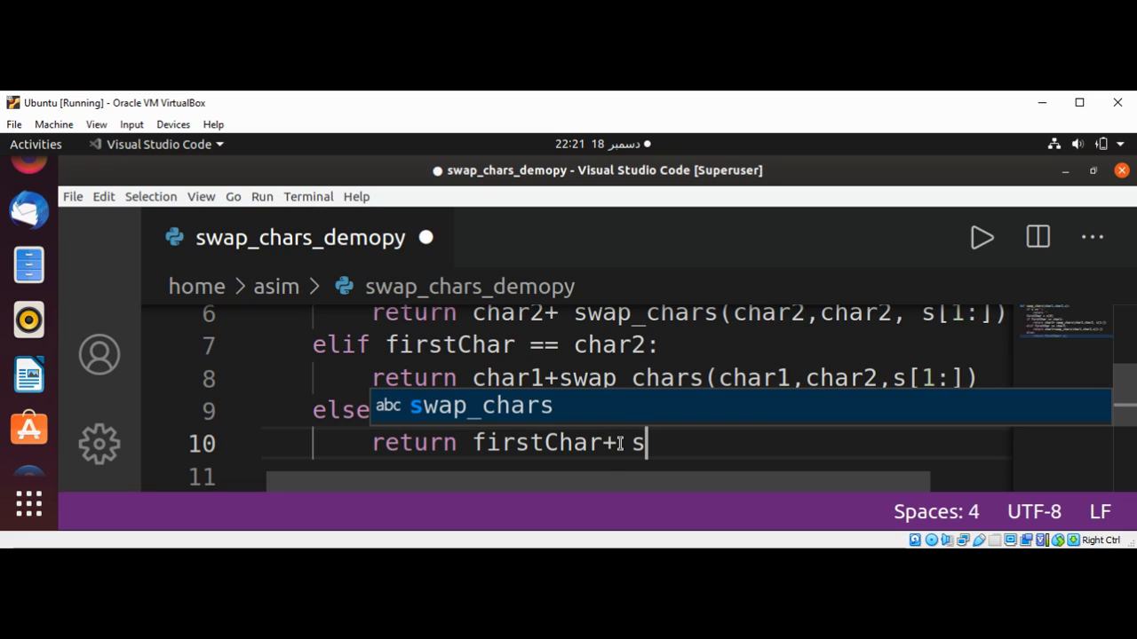
type("w")
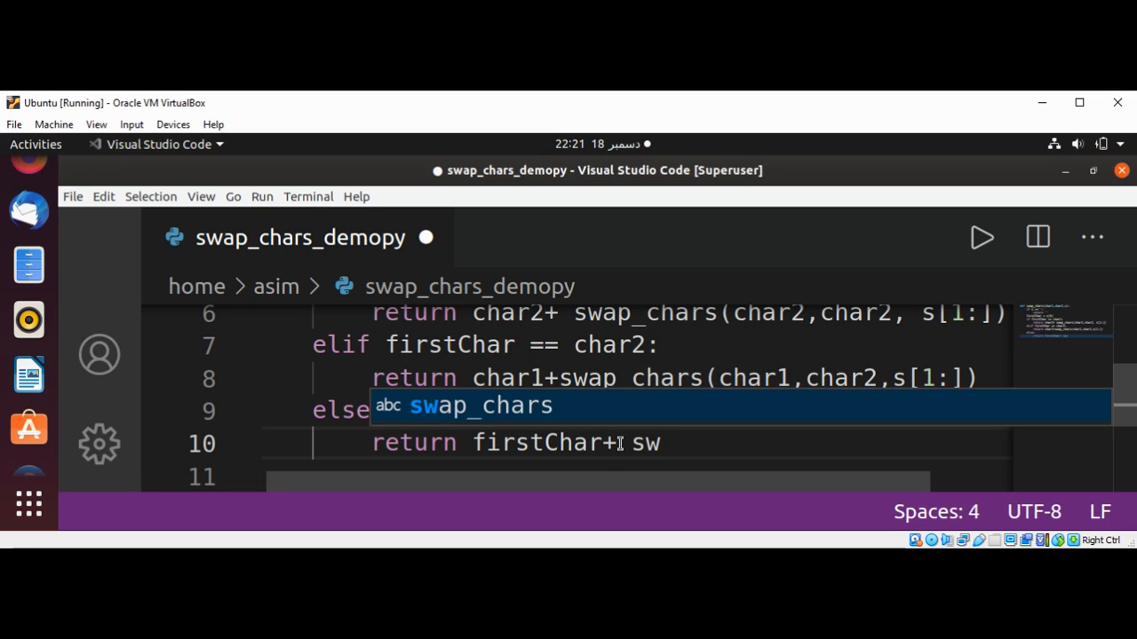
type("ap_chars")
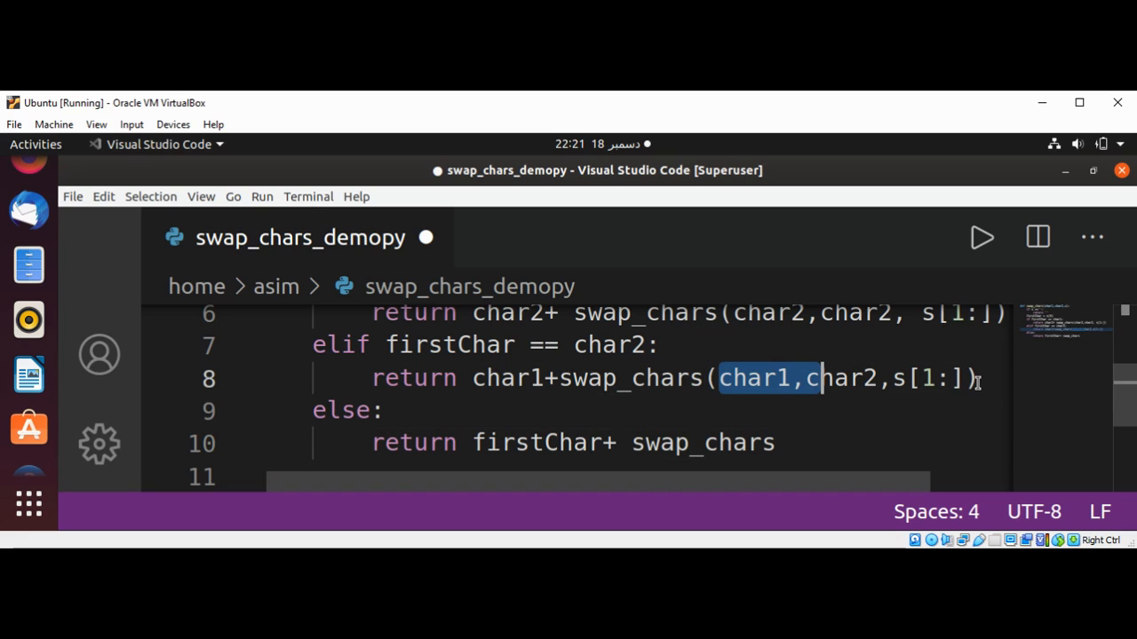
Copy the elif call's char1,char2,s[1:] arguments into the else call and space the plus sign.
left_click_drag(804, 378, 976, 378)
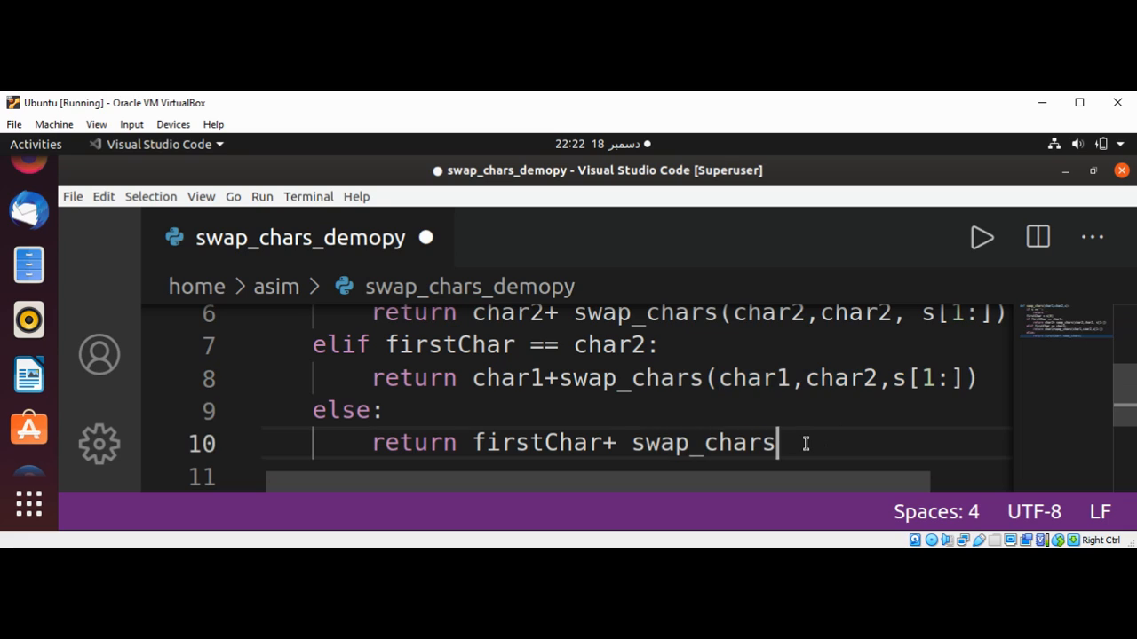
double_click(703, 442)
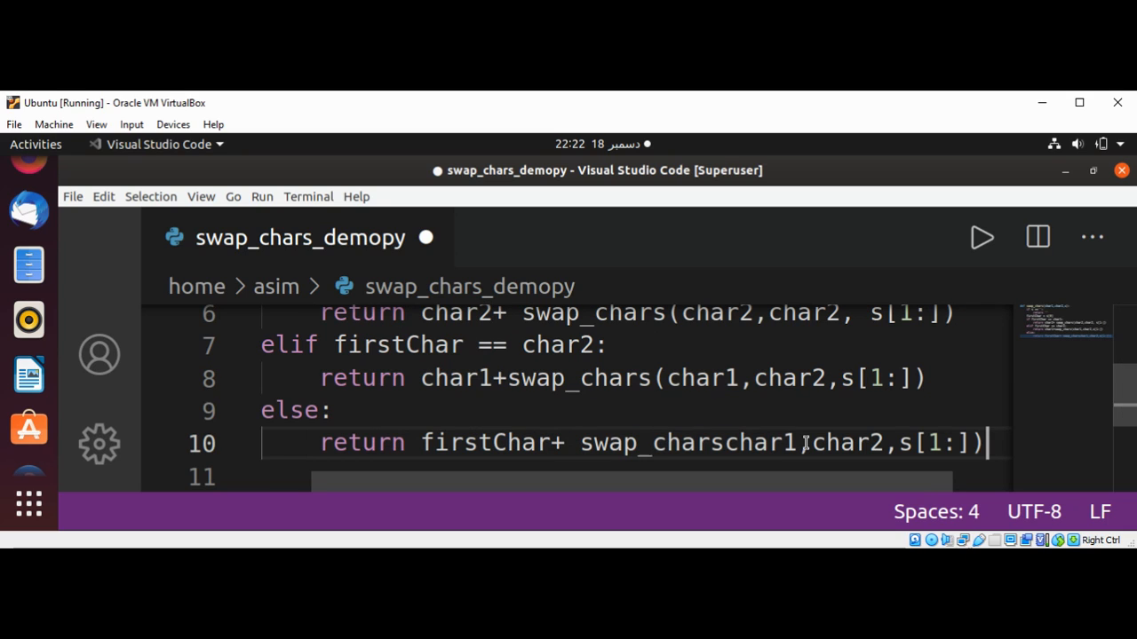
left_click(550, 442)
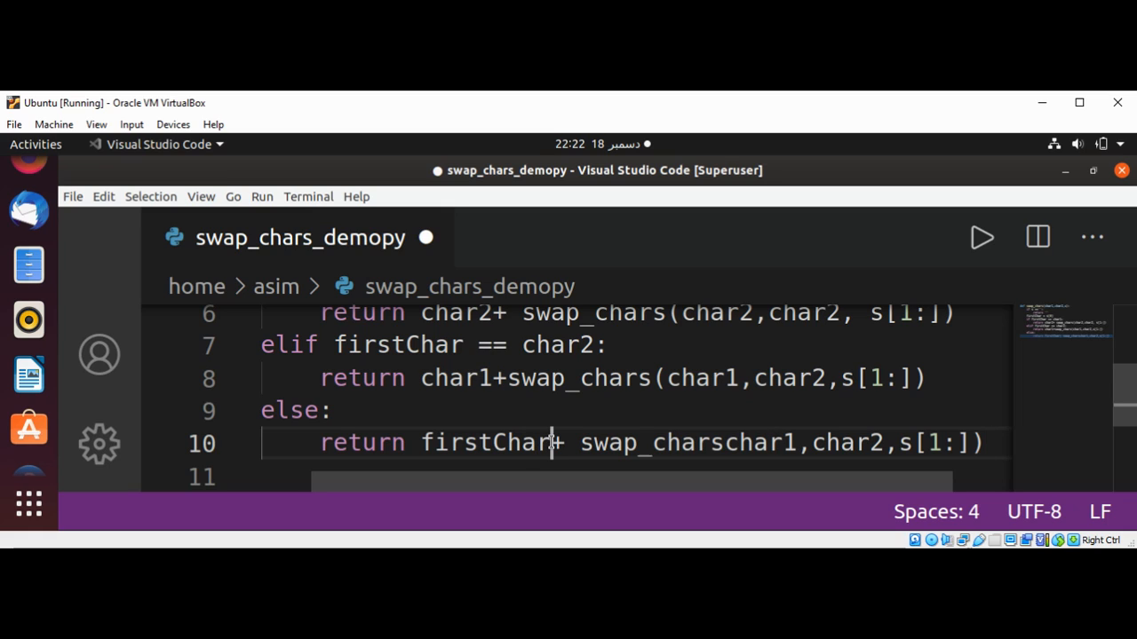
type("\" \"")
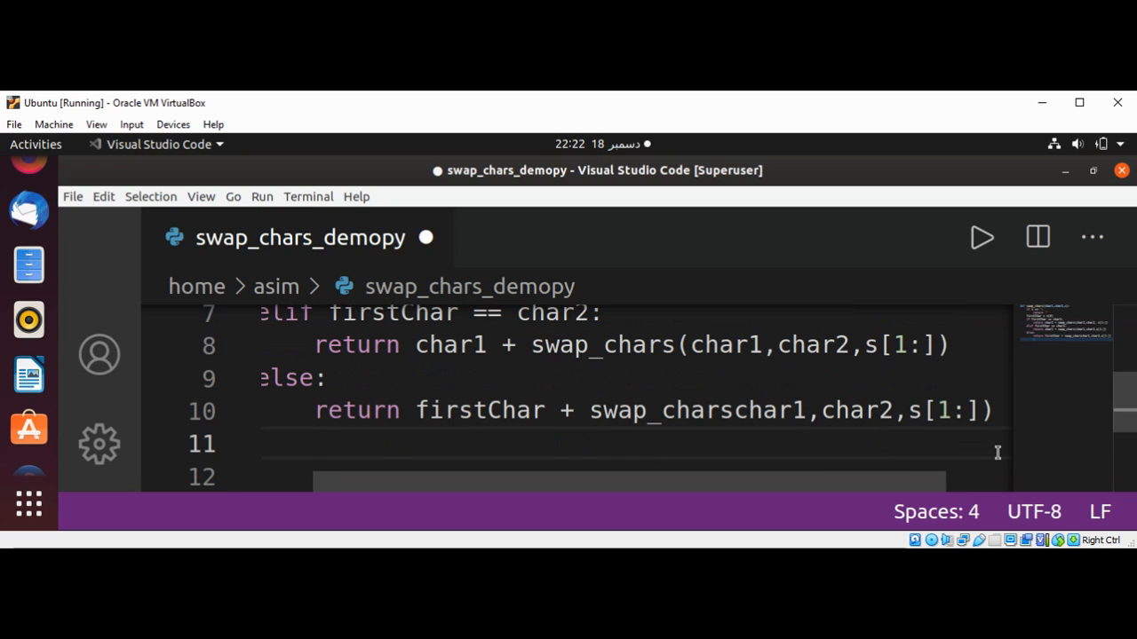
left_click(316, 444)
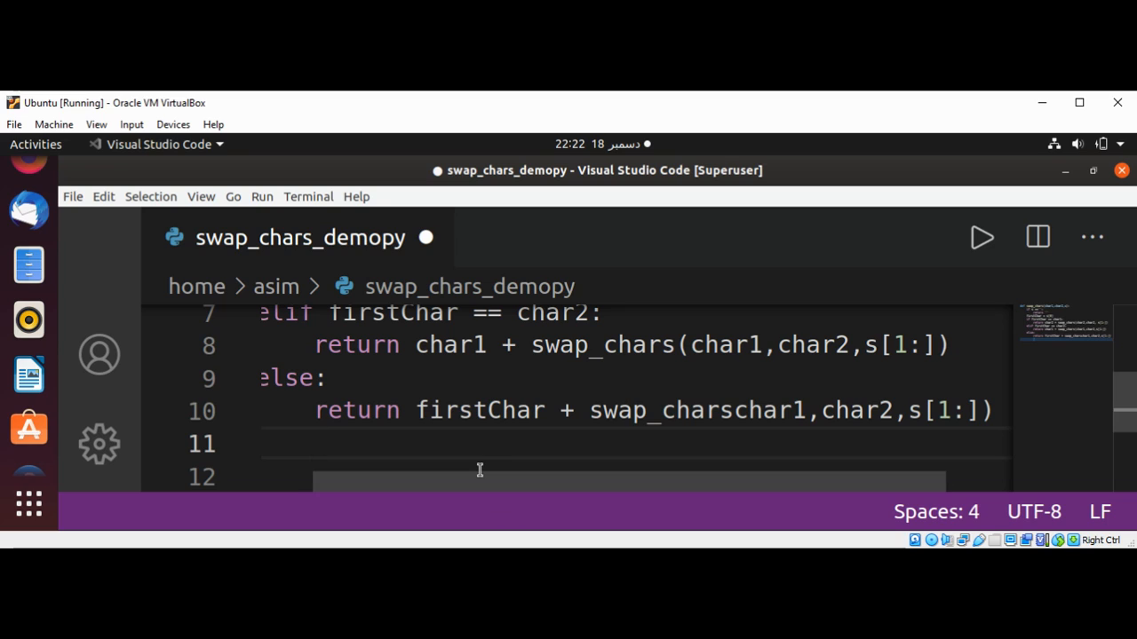
scroll("left", 3)
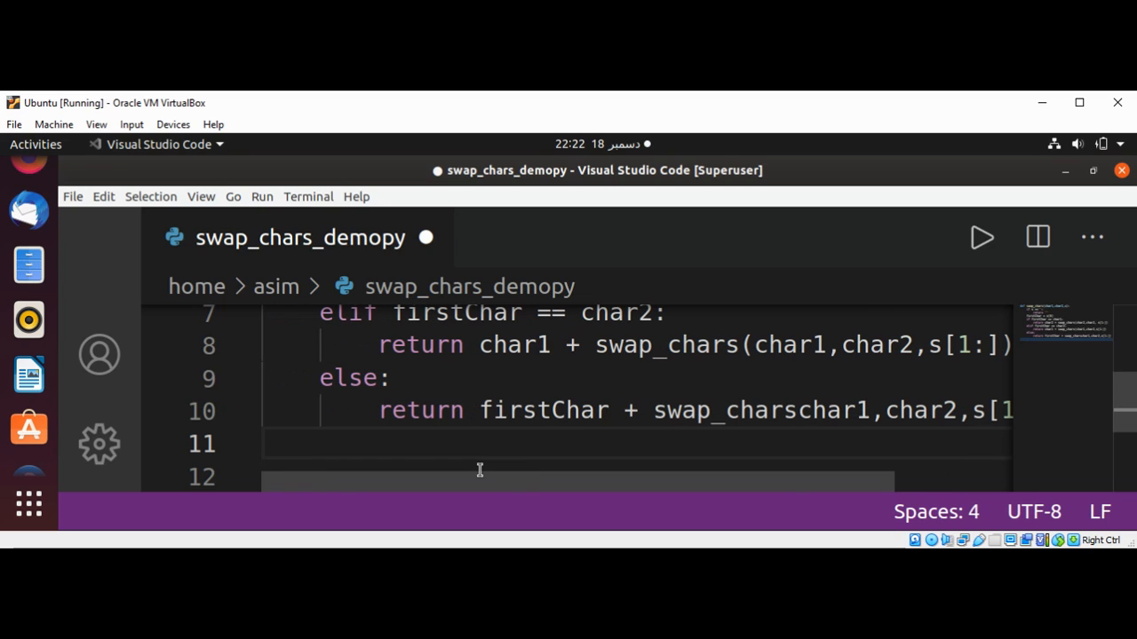
scroll("down", 3)
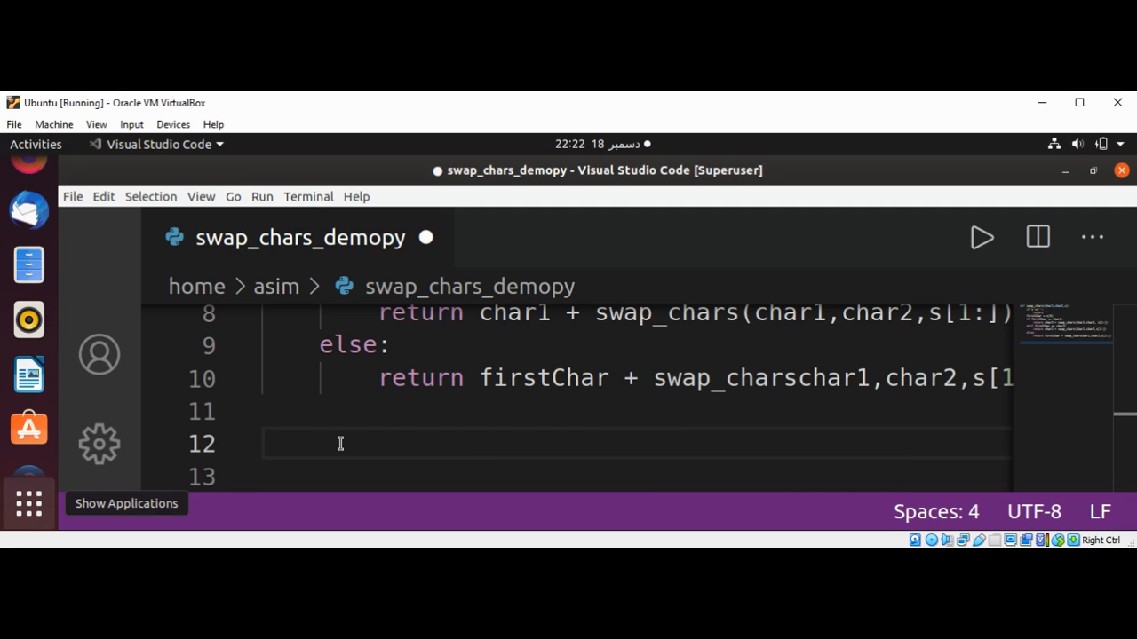
Write print(swap_chars('a','b','abba')) on line 12, removing a stray semicolon.
type("sw")
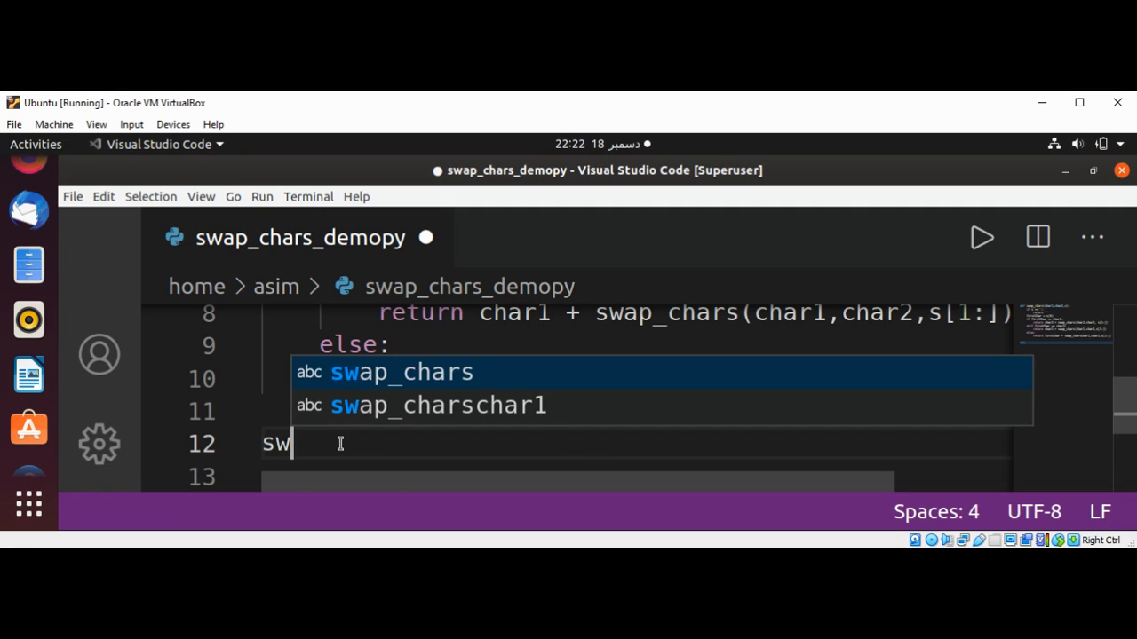
type("ap_chars")
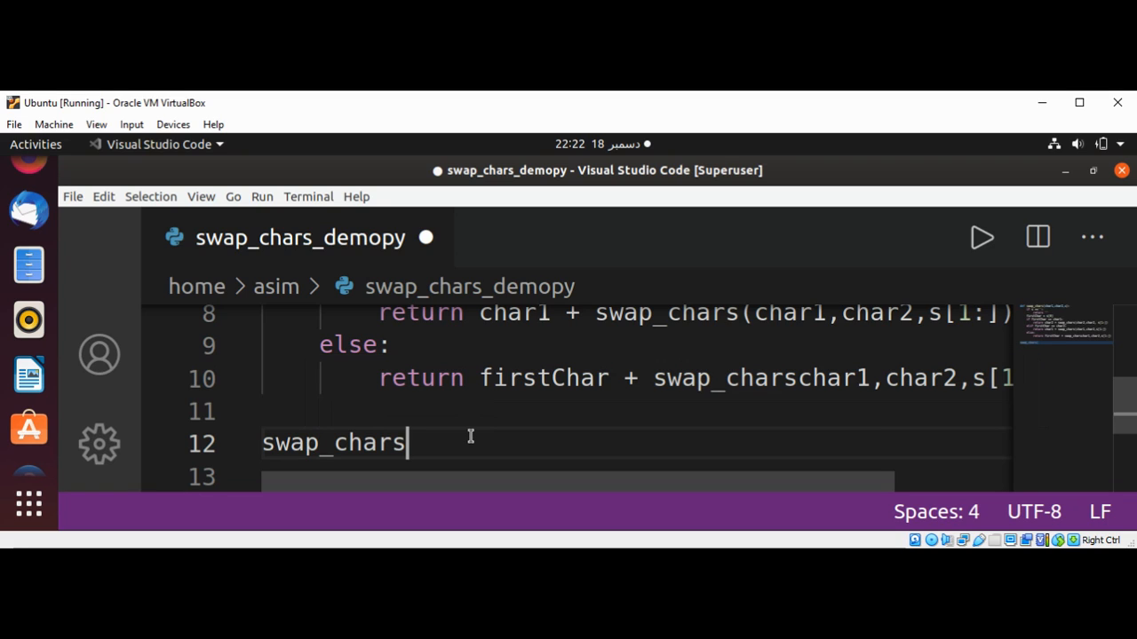
type("()")
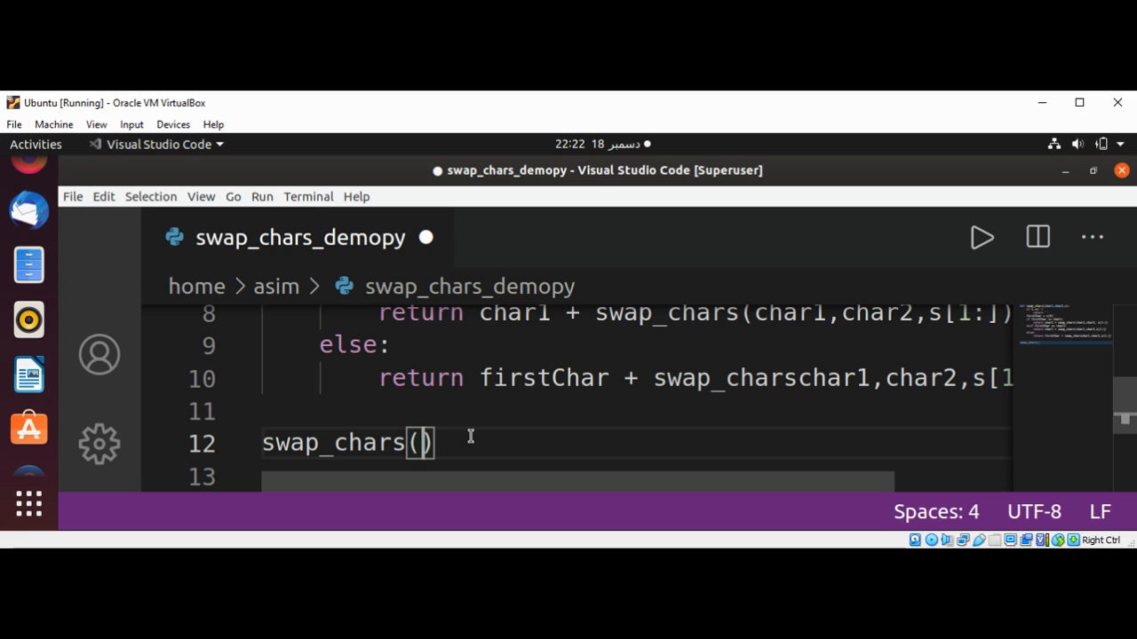
type("''")
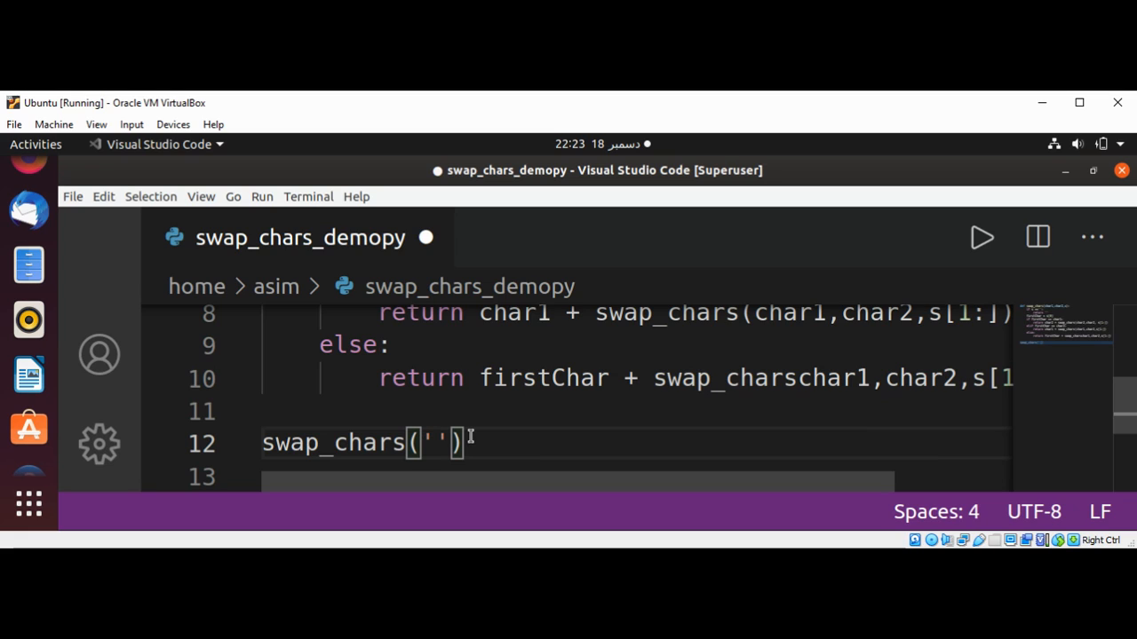
type("a")
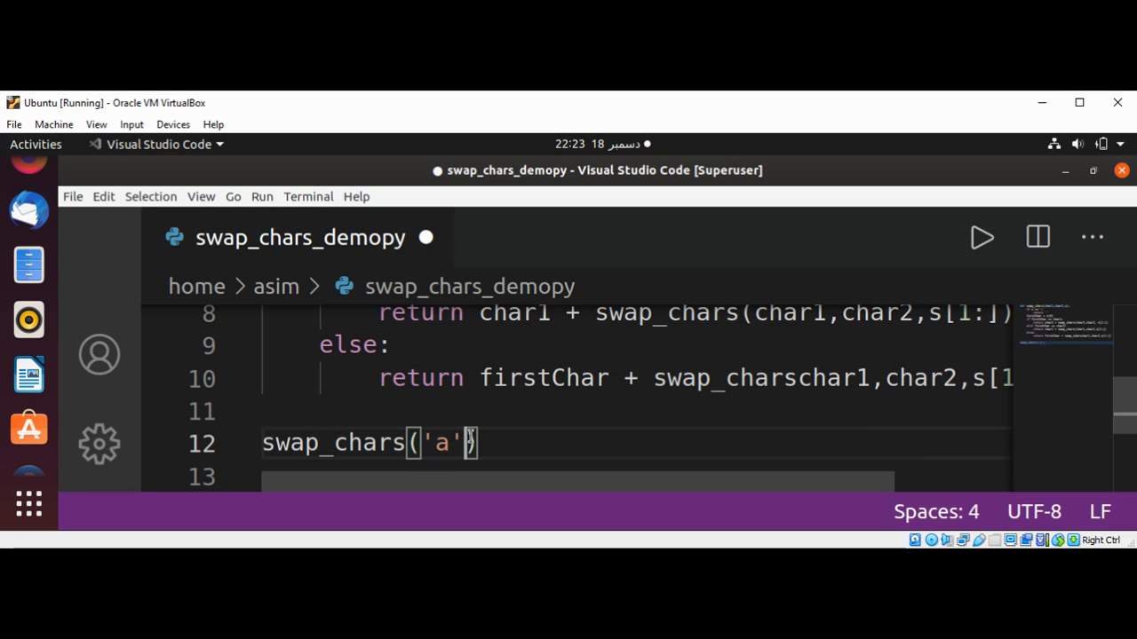
type(",")
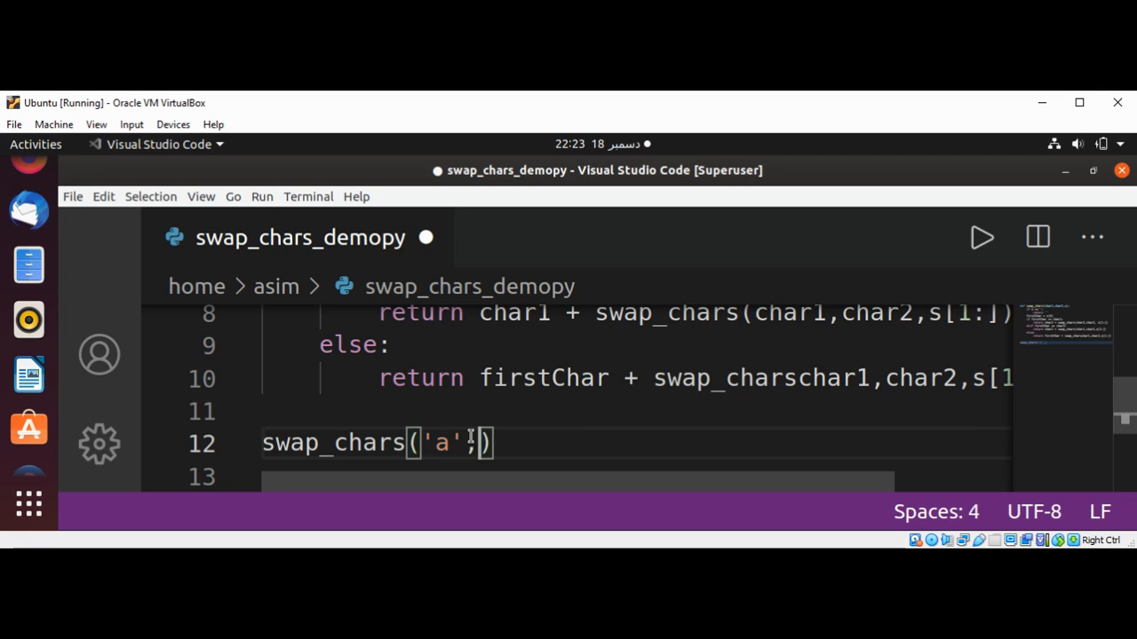
type("'b'")
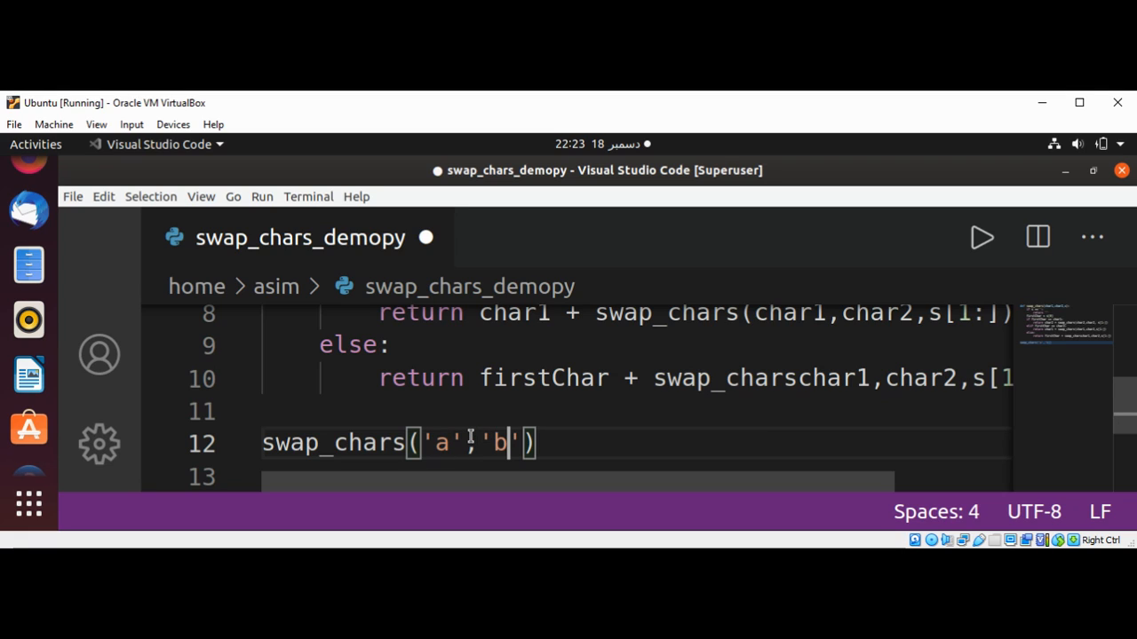
type(",")
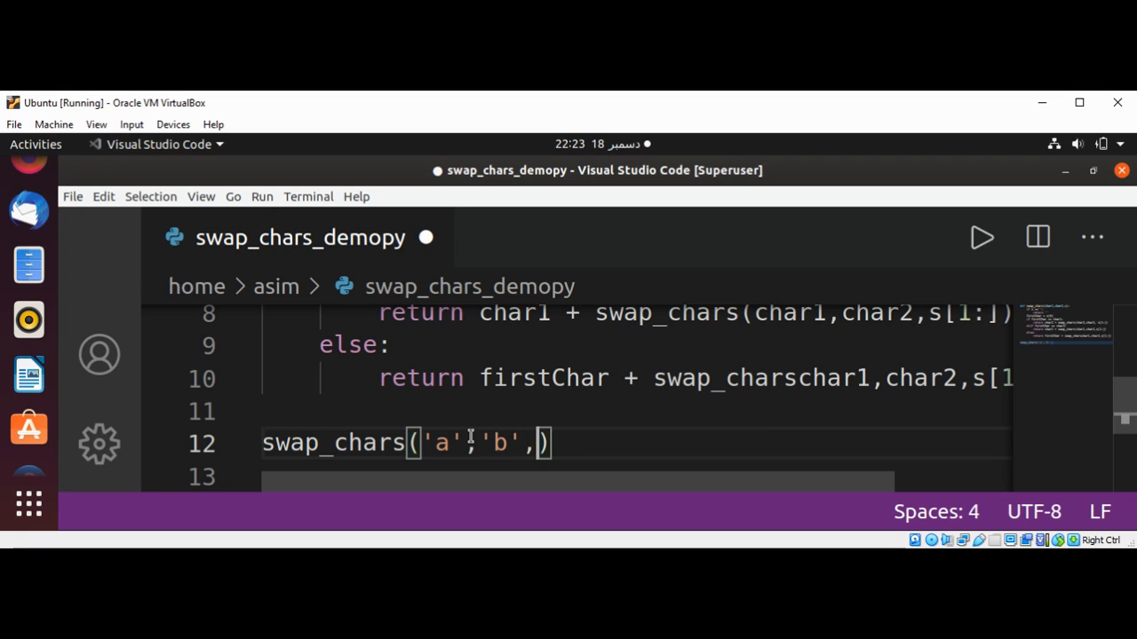
type(";")
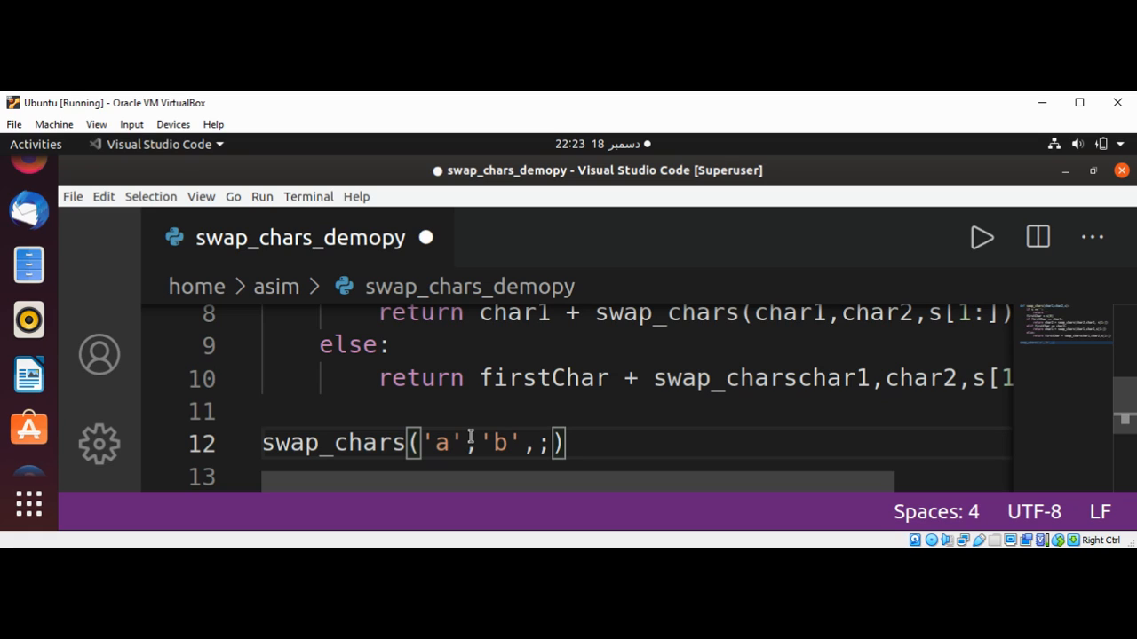
key("Backspace")
type("'abba")
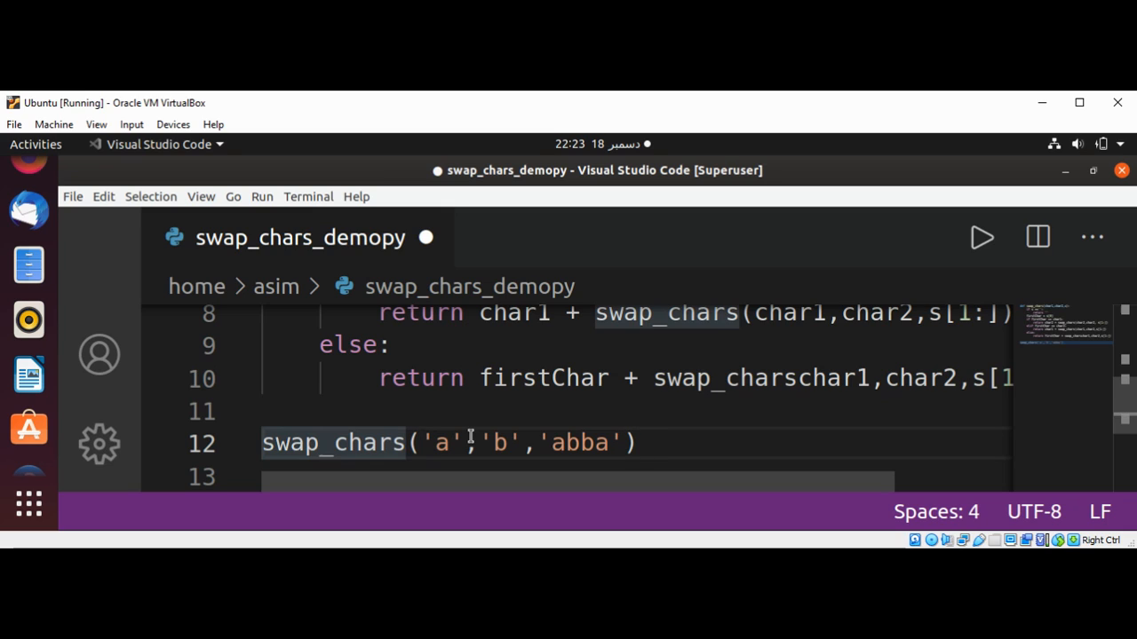
type("print(")
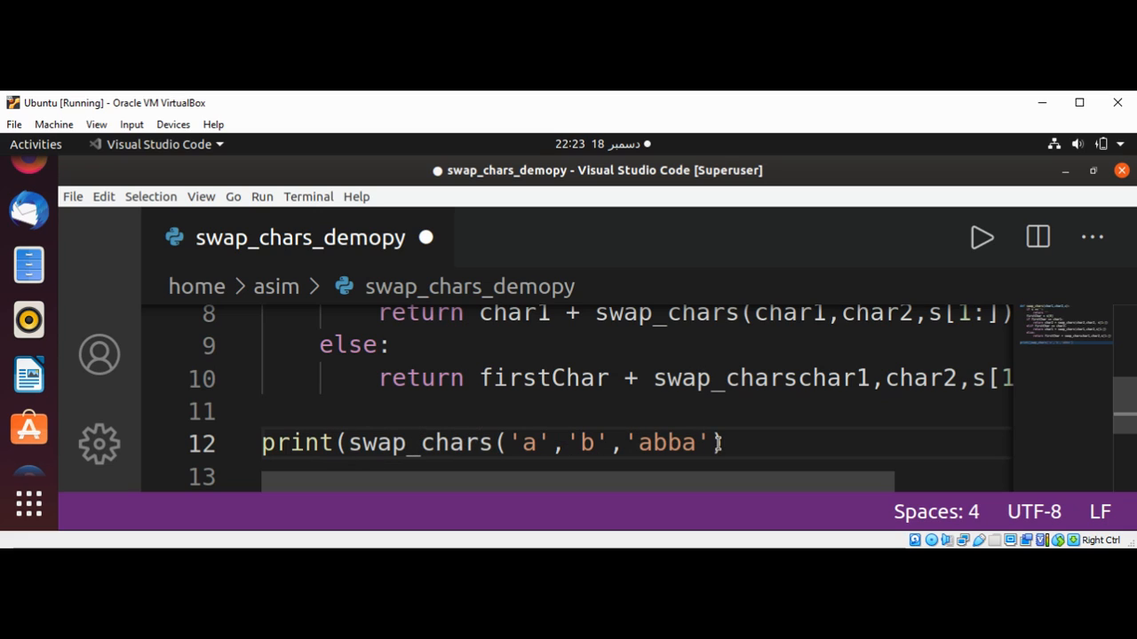
type(")")
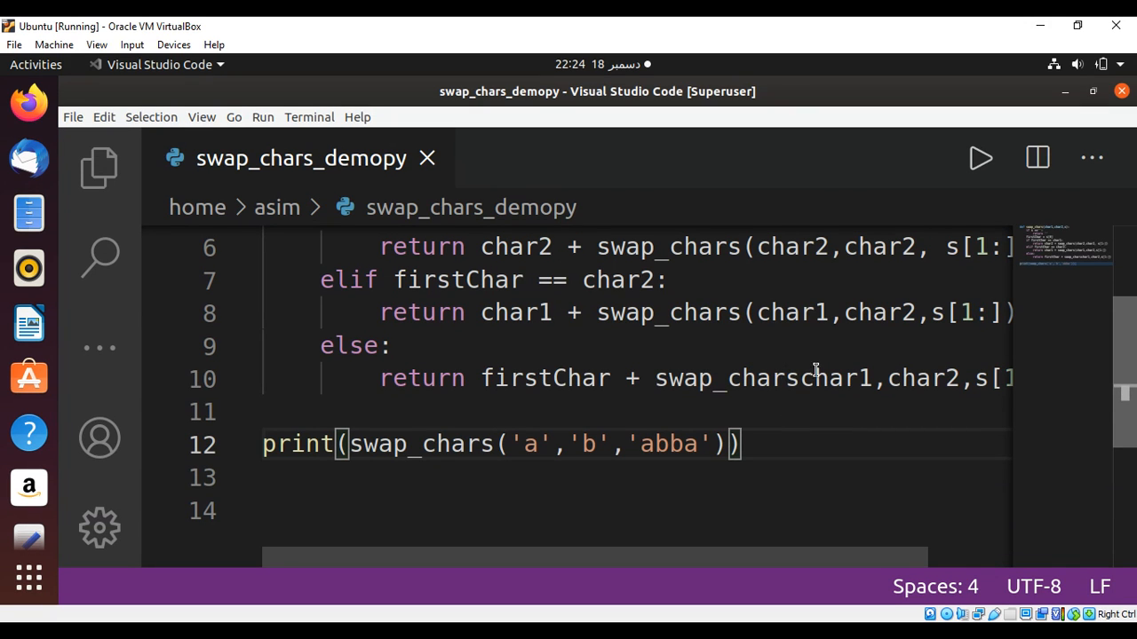
mouse_move(802, 379)
type("(")
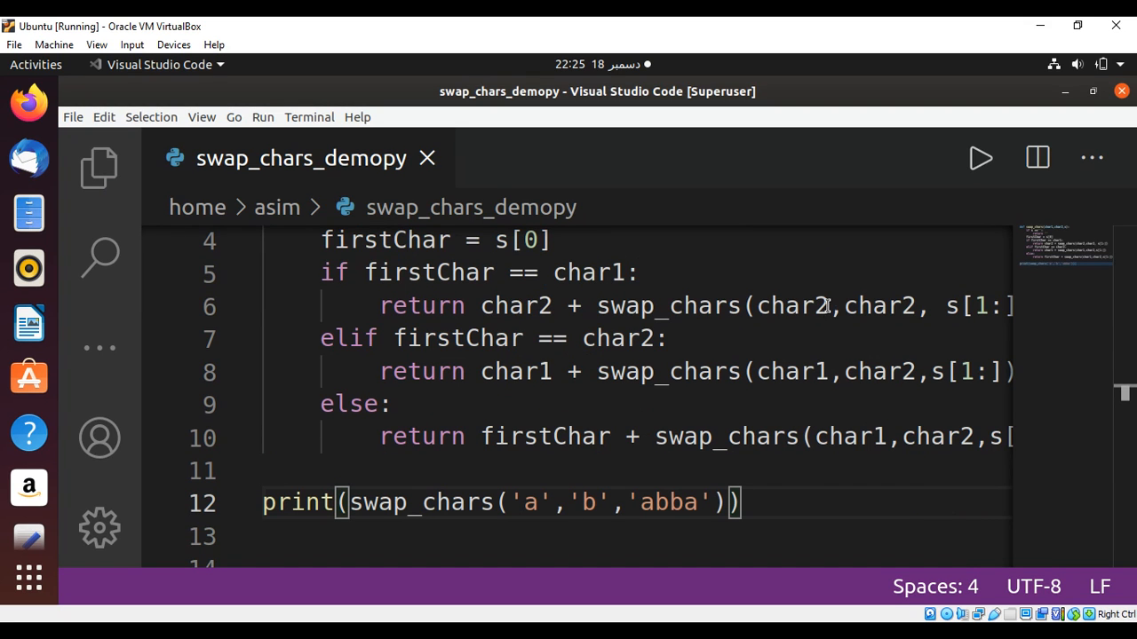
Place the cursor in the recursive call's arguments to correct them.
left_click(830, 305)
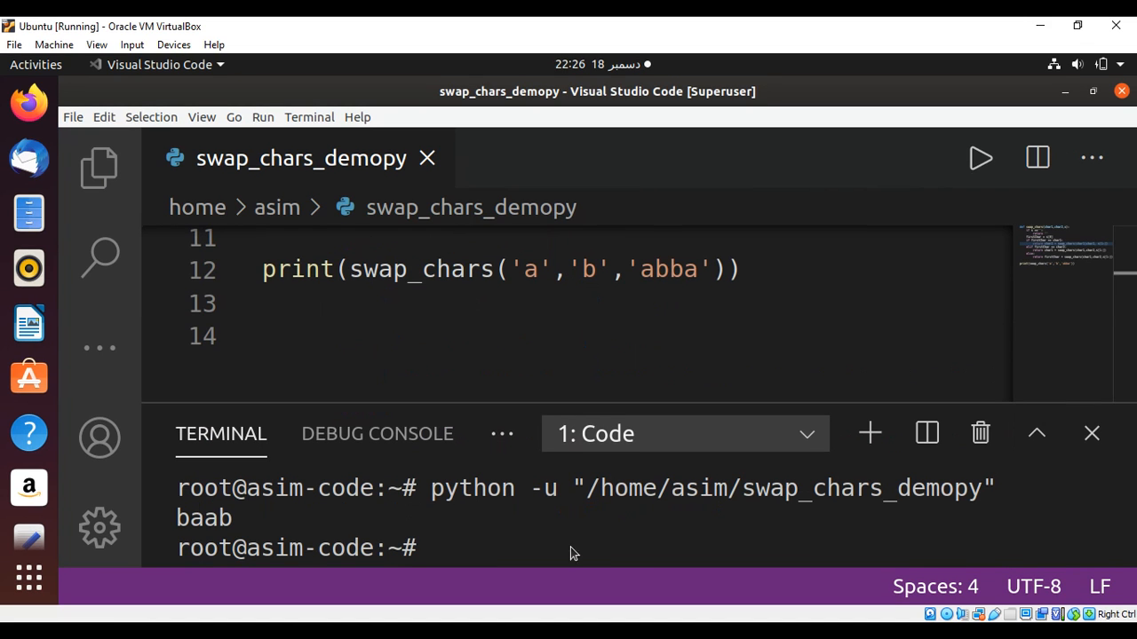
mouse_move(184, 517)
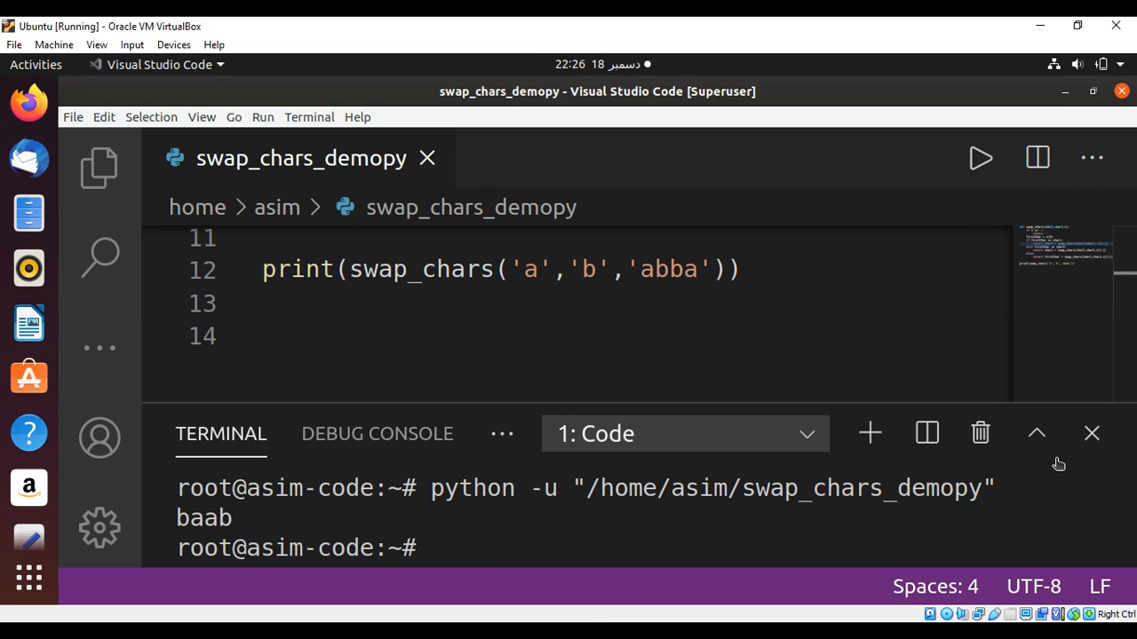
mouse_move(1091, 434)
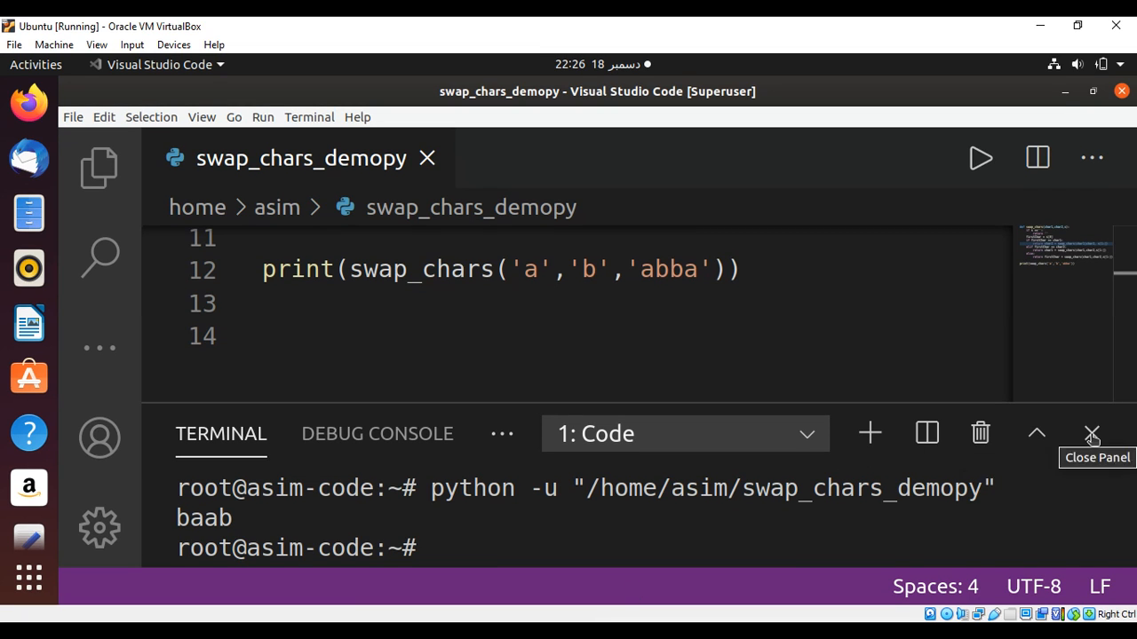